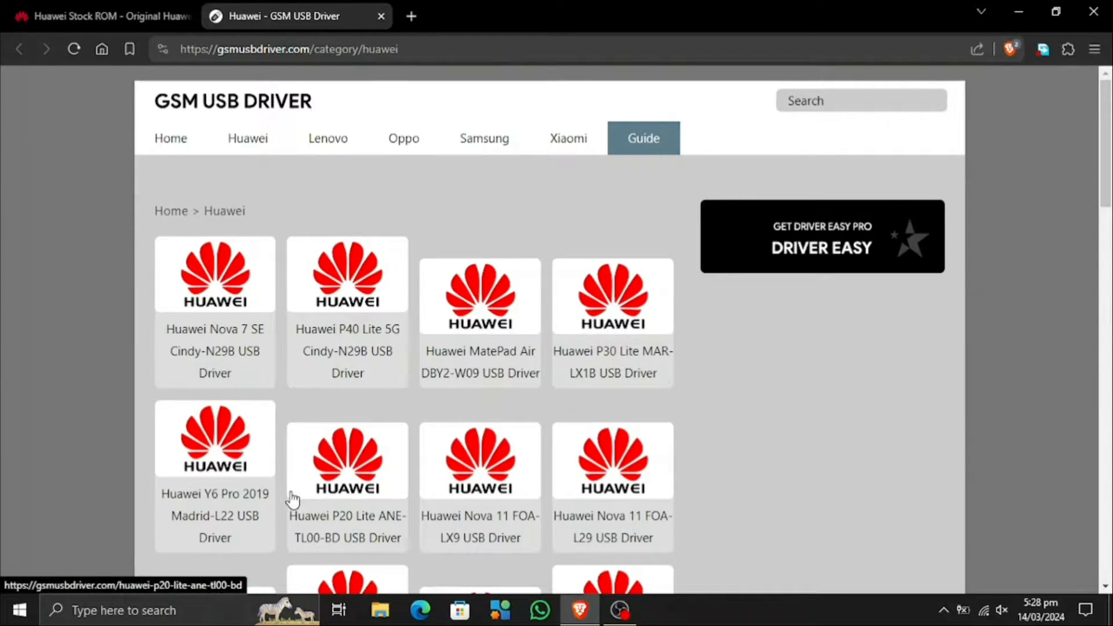
# Open the Huawei Nova 7 SE Cindy-N29B driver page from the Huawei list
pyautogui.scroll(-3)
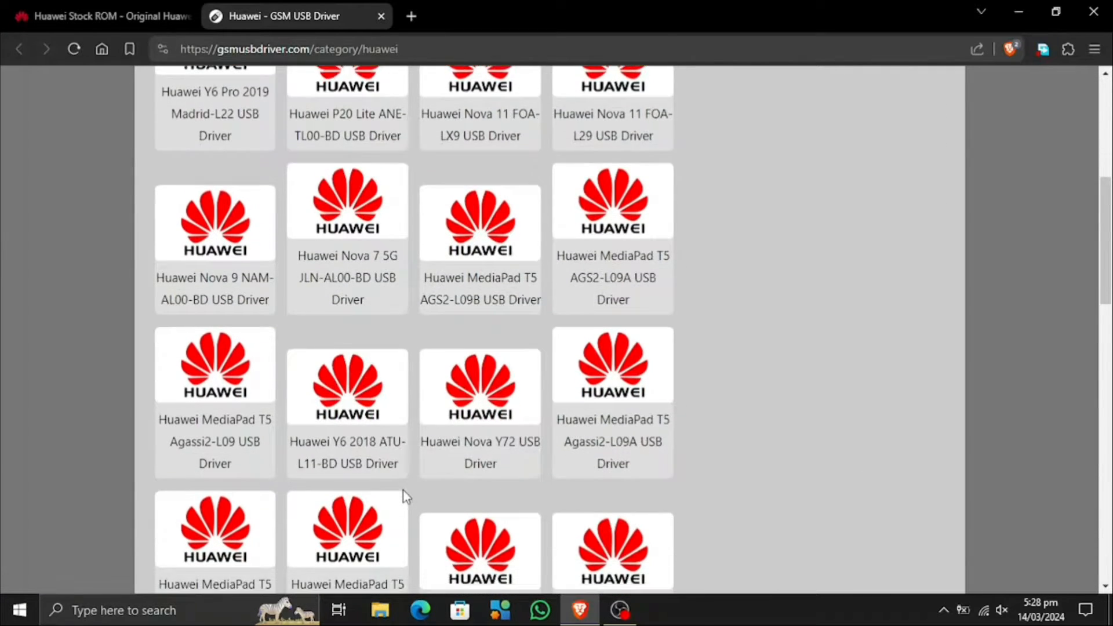
pyautogui.scroll(-3)
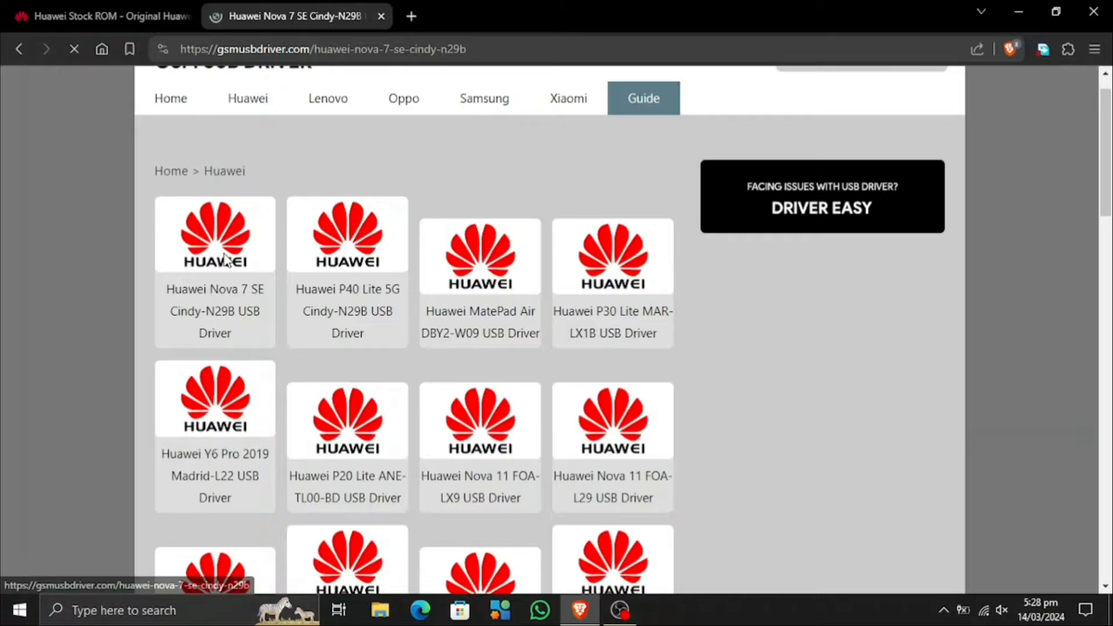
pyautogui.click(215, 234)
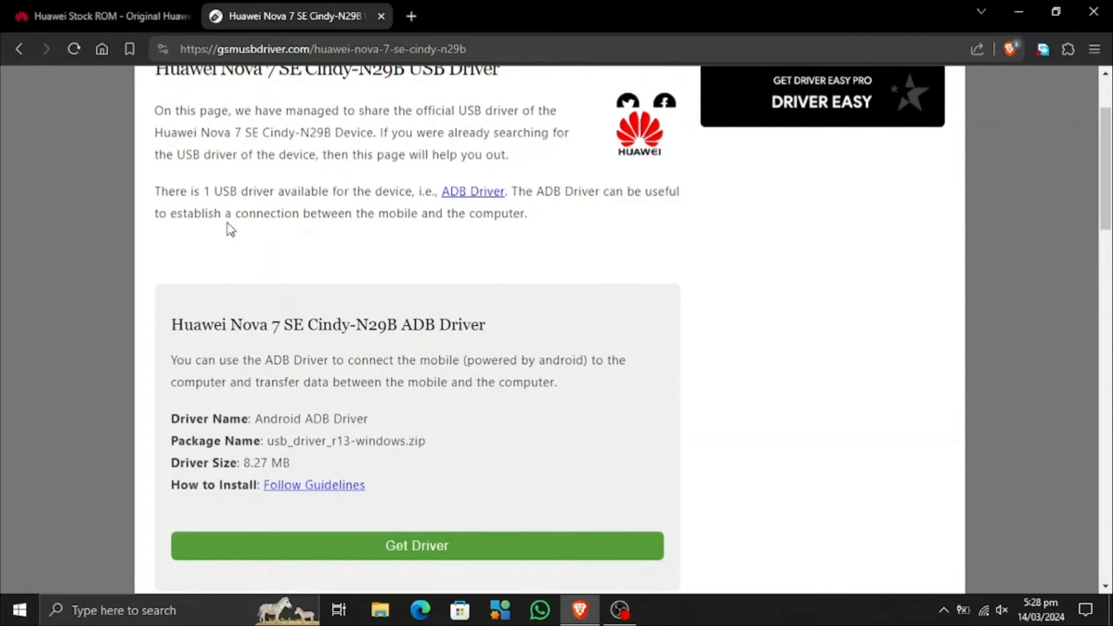
pyautogui.scroll(-3)
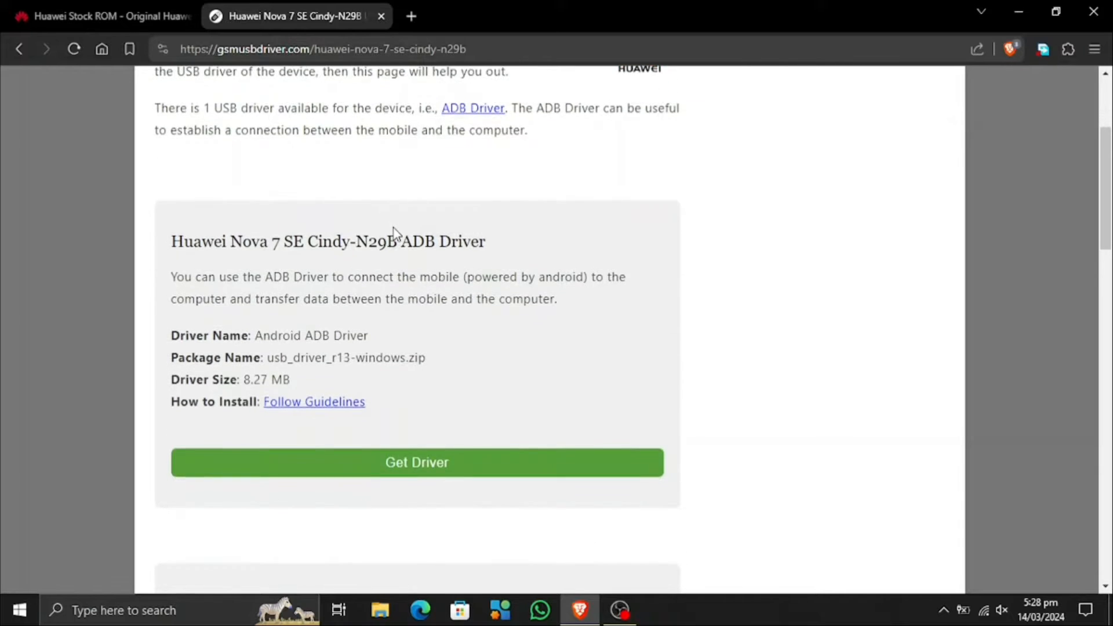
# Download its ADB driver package and check progress in the downloads panel
pyautogui.click(417, 462)
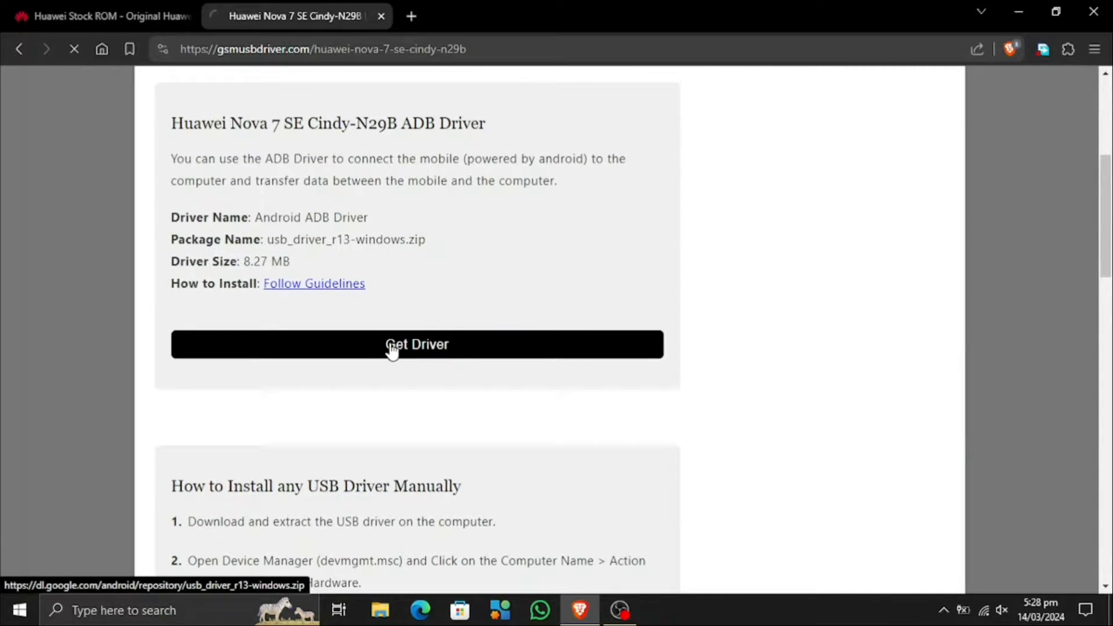
pyautogui.click(417, 344)
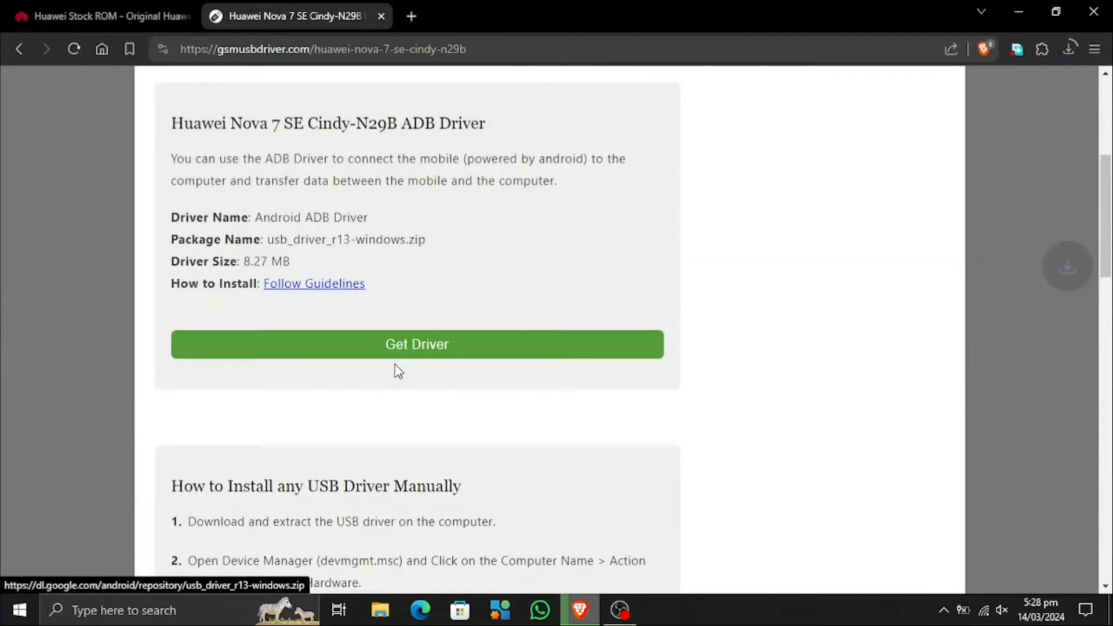
pyautogui.click(1068, 49)
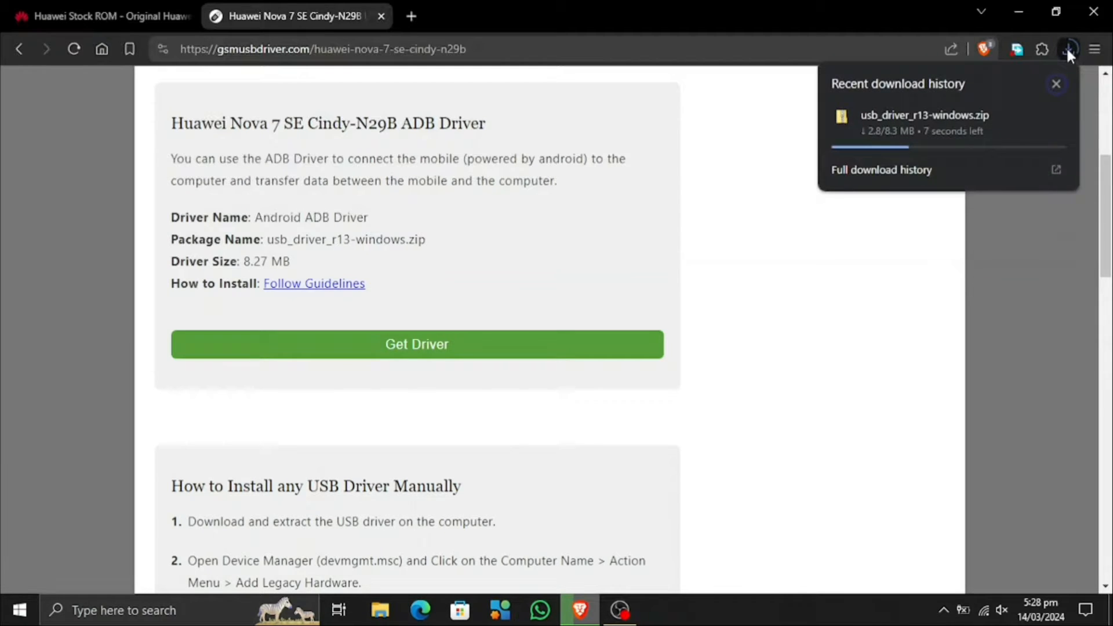
pyautogui.click(100, 16)
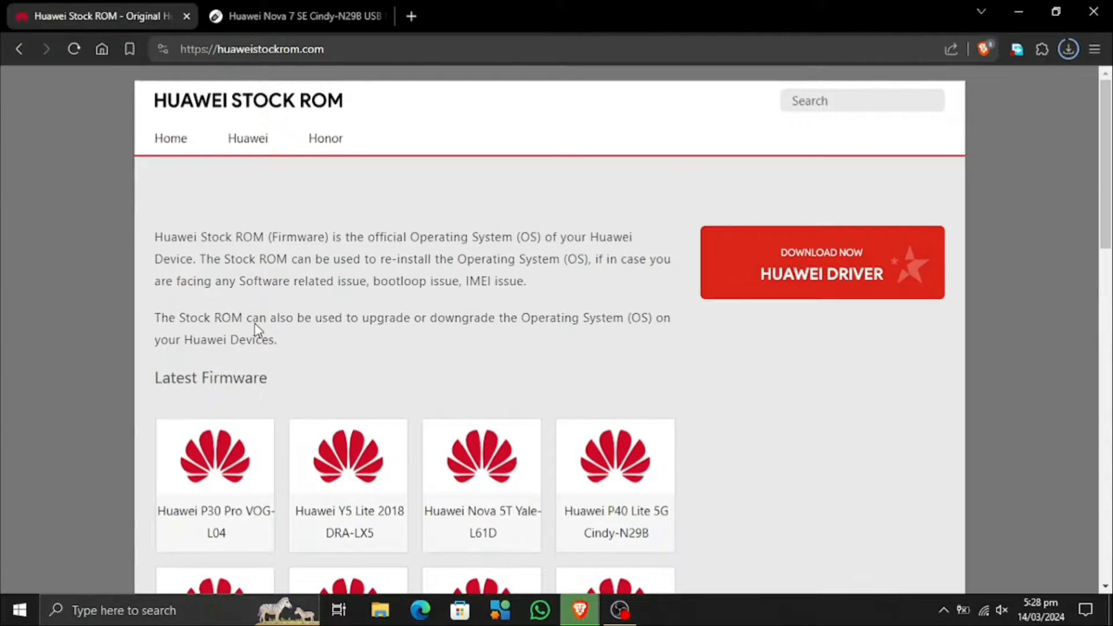
# Open Mirror 1 (Free) for the Huawei P30 Pro VOG-L04 firmware from the stock ROM list
pyautogui.click(247, 138)
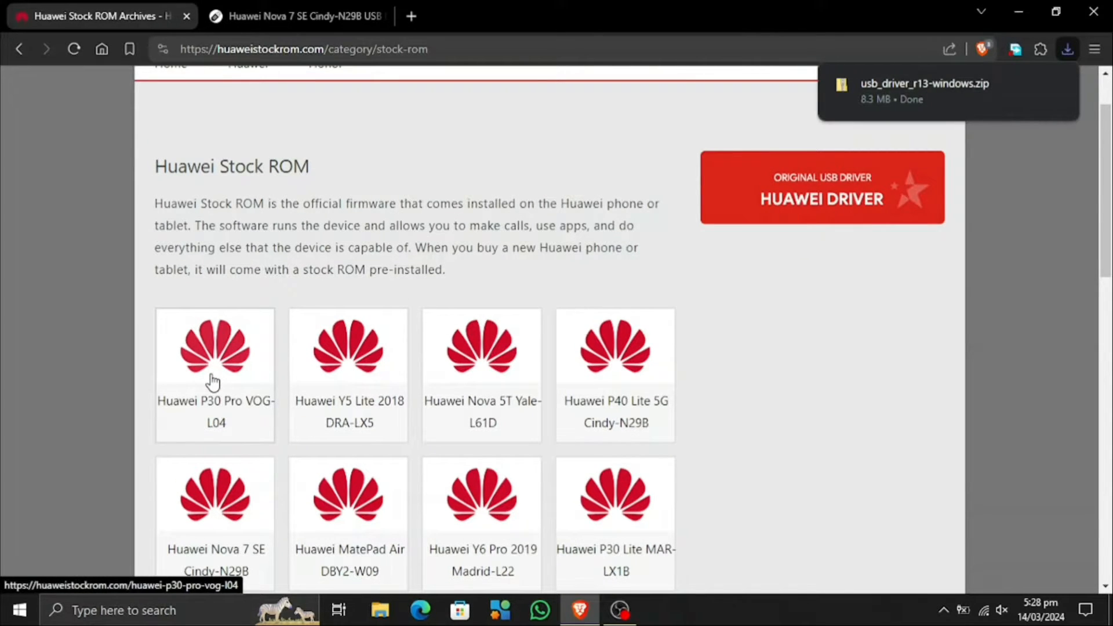
pyautogui.click(215, 348)
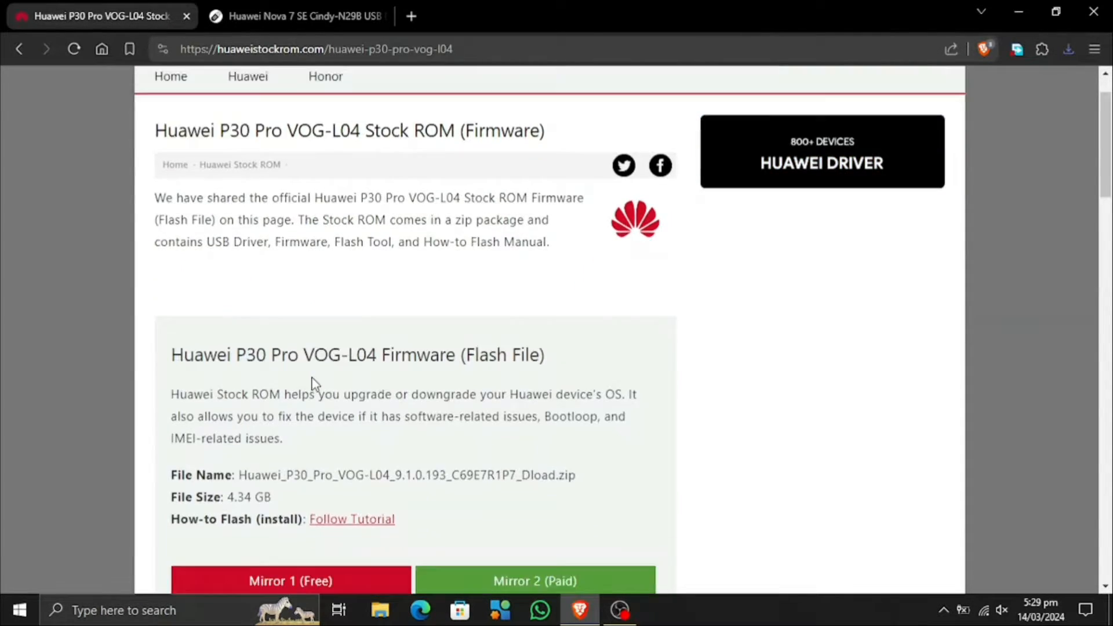
pyautogui.click(290, 580)
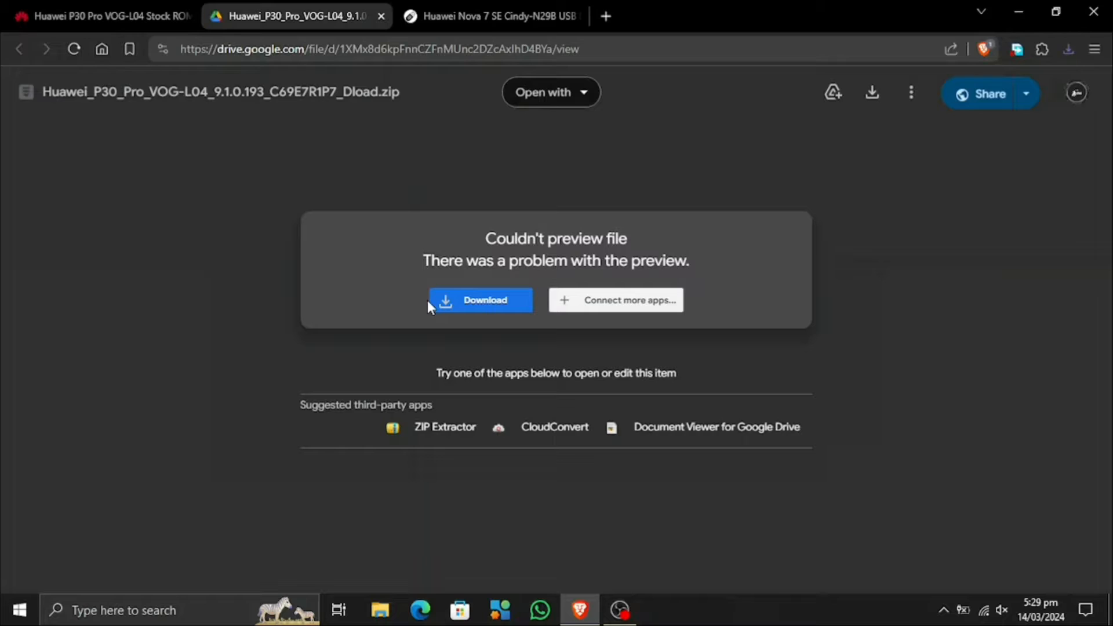
# Download the 4.3 GB P30 Pro VOG-L04 firmware zip anyway, past Drive's virus-scan warning
pyautogui.click(480, 300)
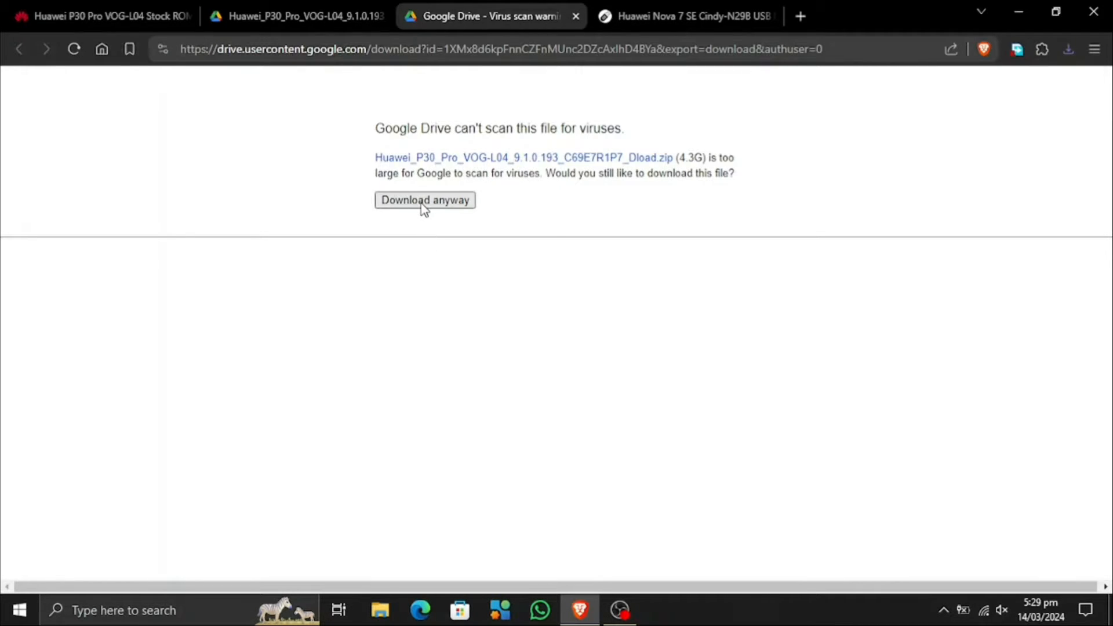
pyautogui.click(424, 199)
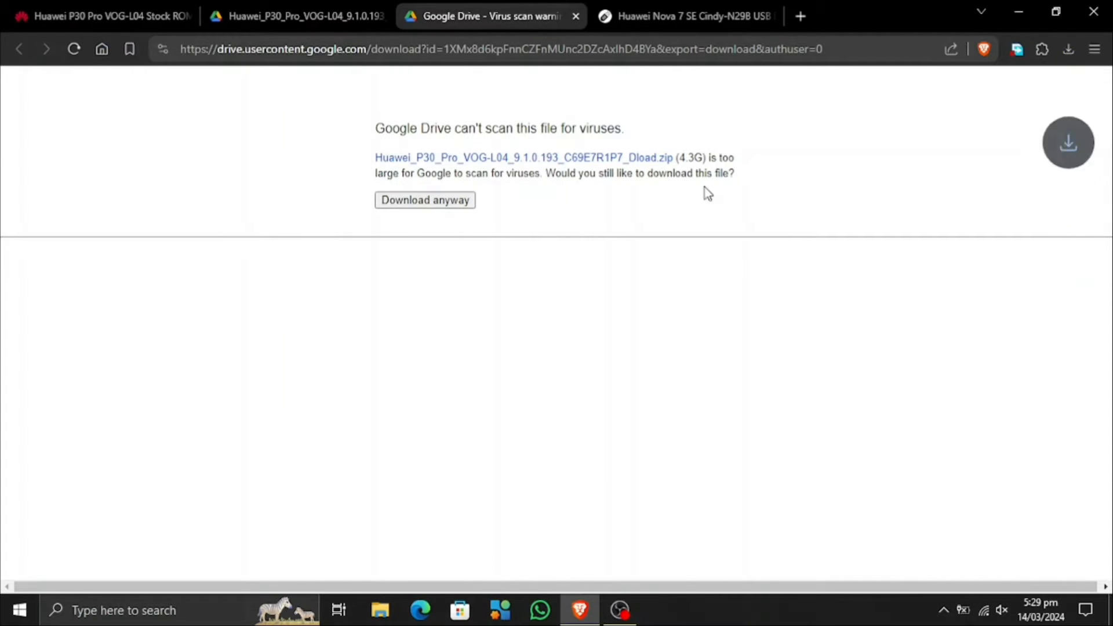
pyautogui.click(1068, 48)
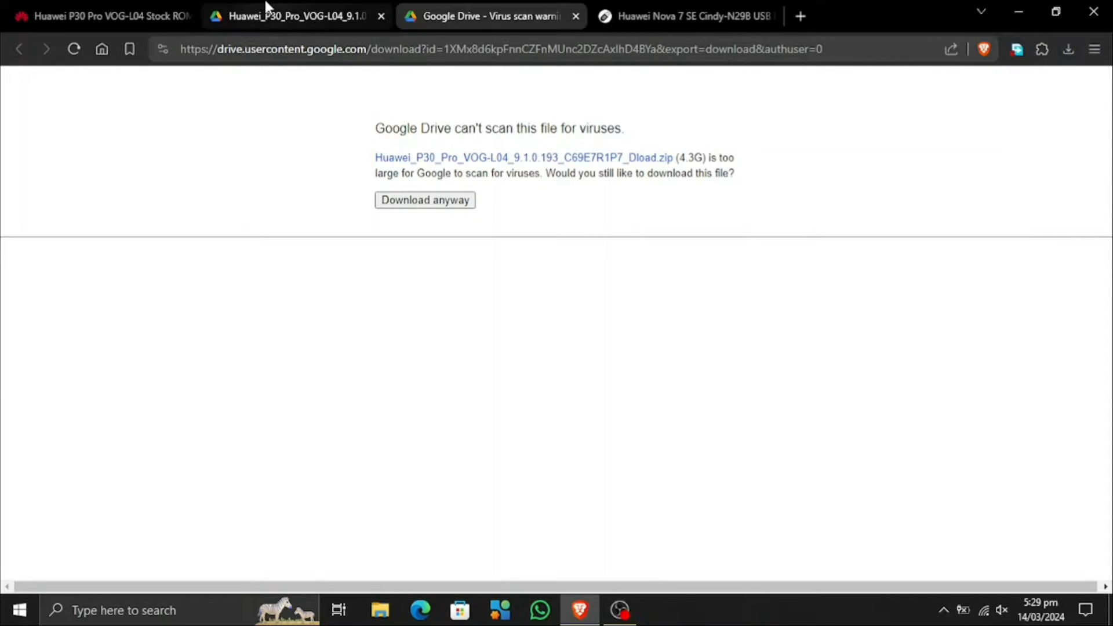
pyautogui.click(99, 16)
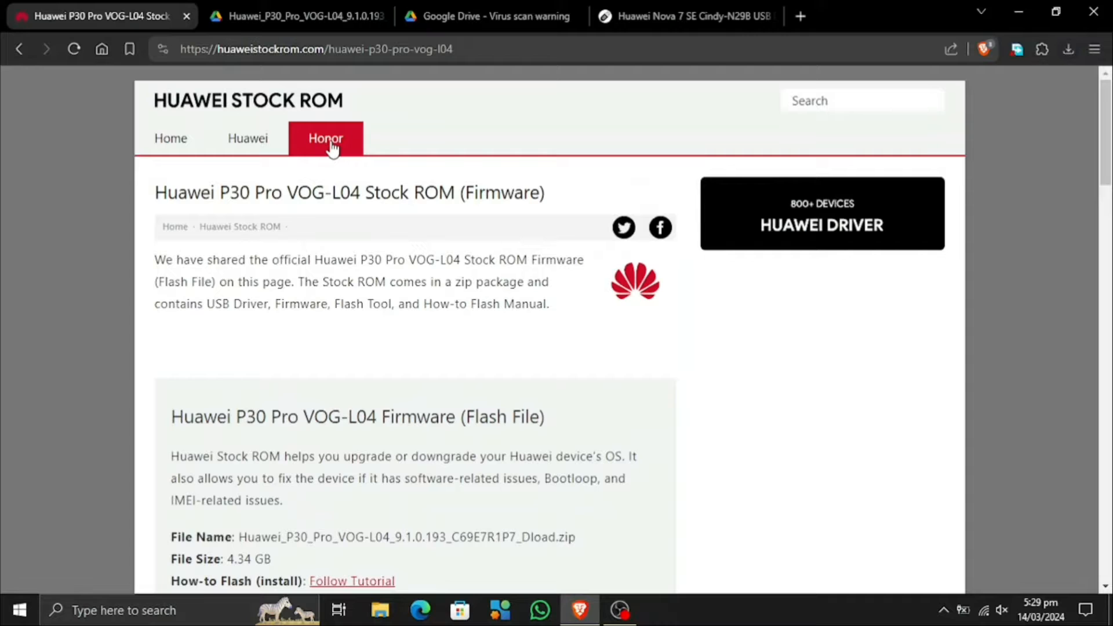
# Open Mirror 1 (Free) for the first Honor 20 Yale-L61D firmware file from the Honor listings
pyautogui.click(325, 138)
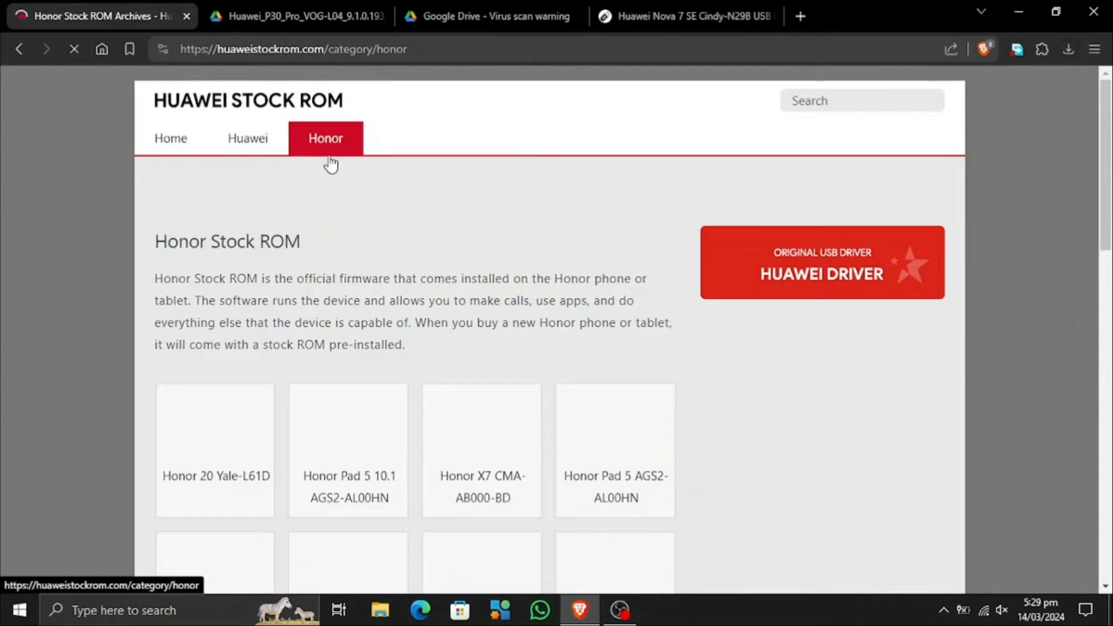
pyautogui.scroll(-3)
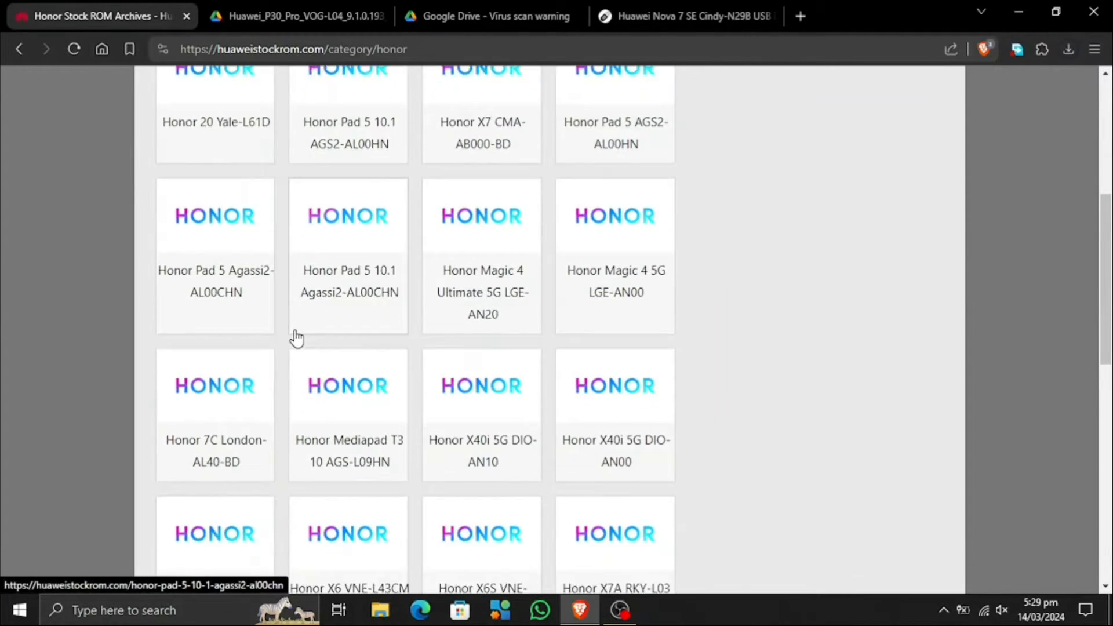
pyautogui.scroll(-3)
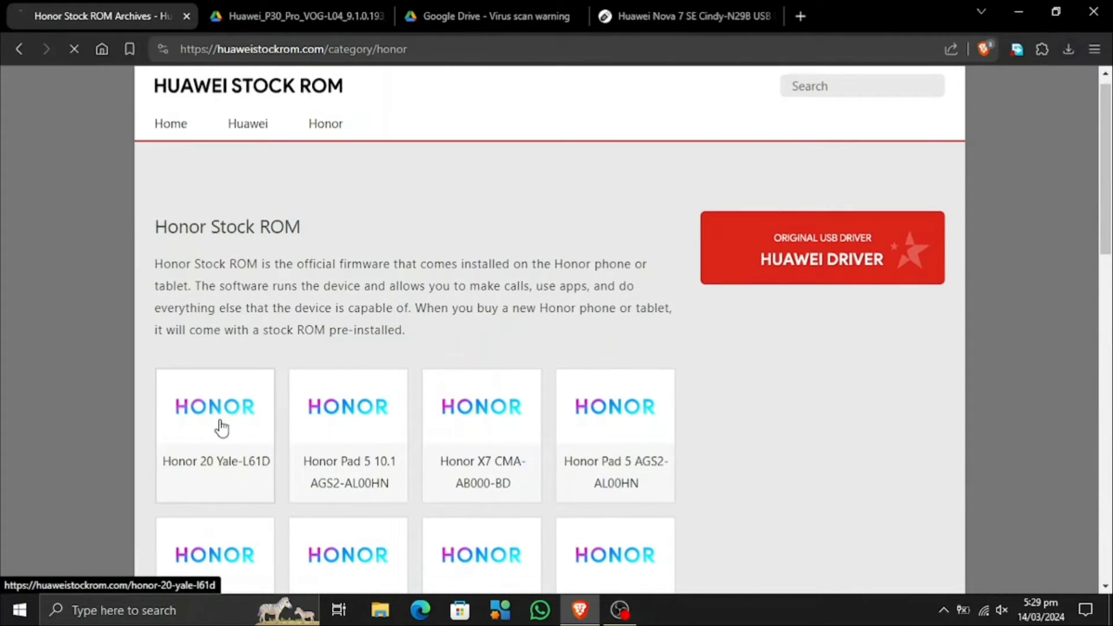
pyautogui.click(215, 406)
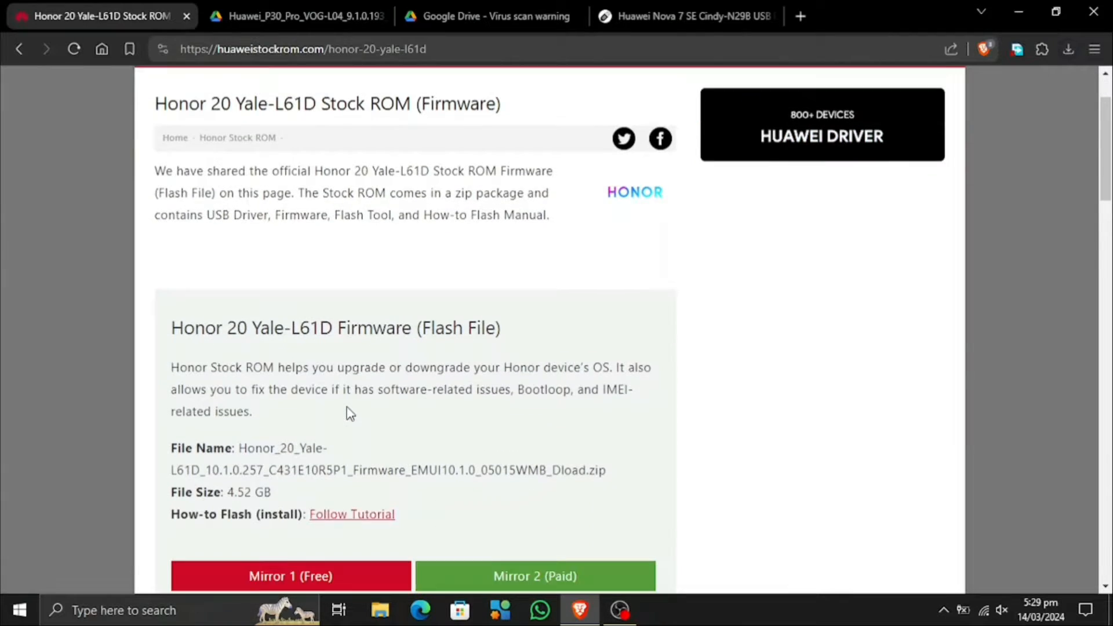
pyautogui.scroll(-3)
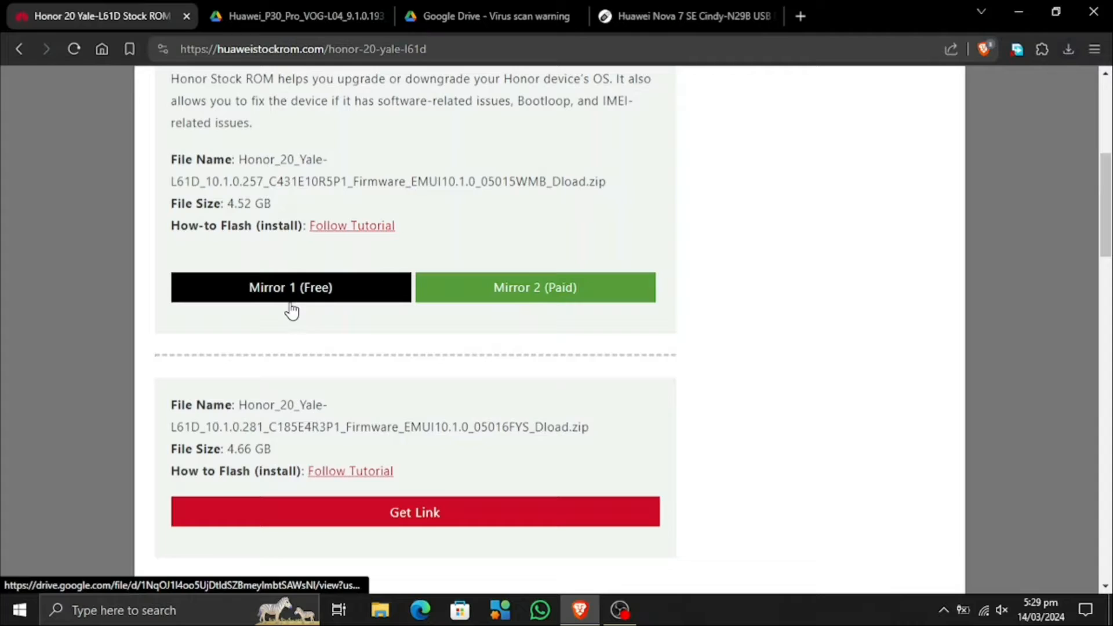
pyautogui.click(291, 287)
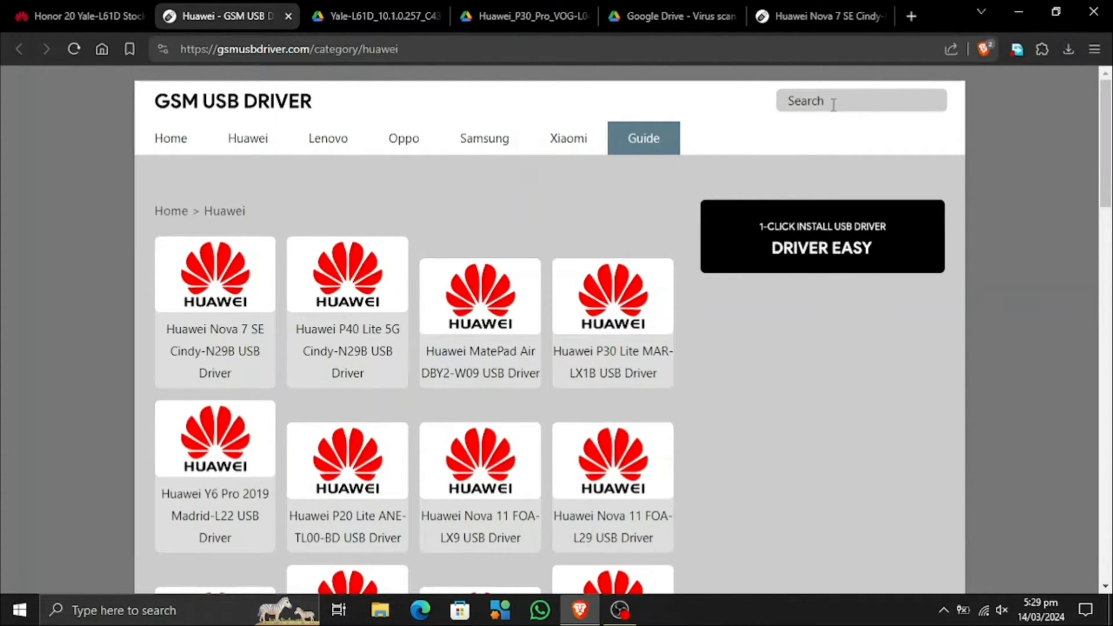
# Glance at the Honor 20 Drive tab, then search GSM USB Driver for 'honor'
pyautogui.click(374, 16)
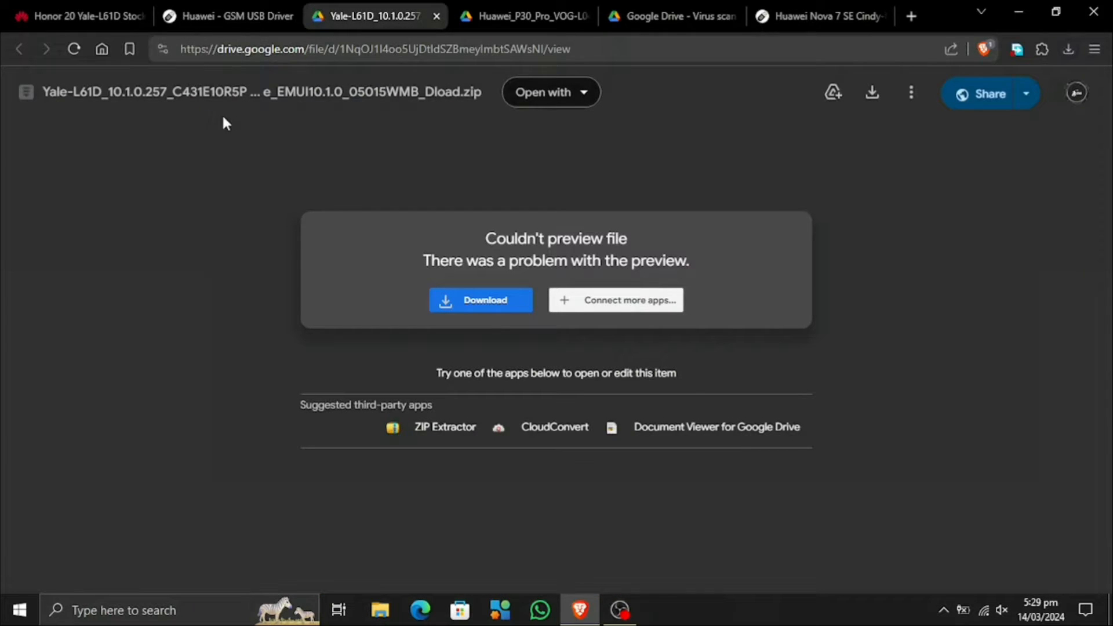
pyautogui.click(237, 15)
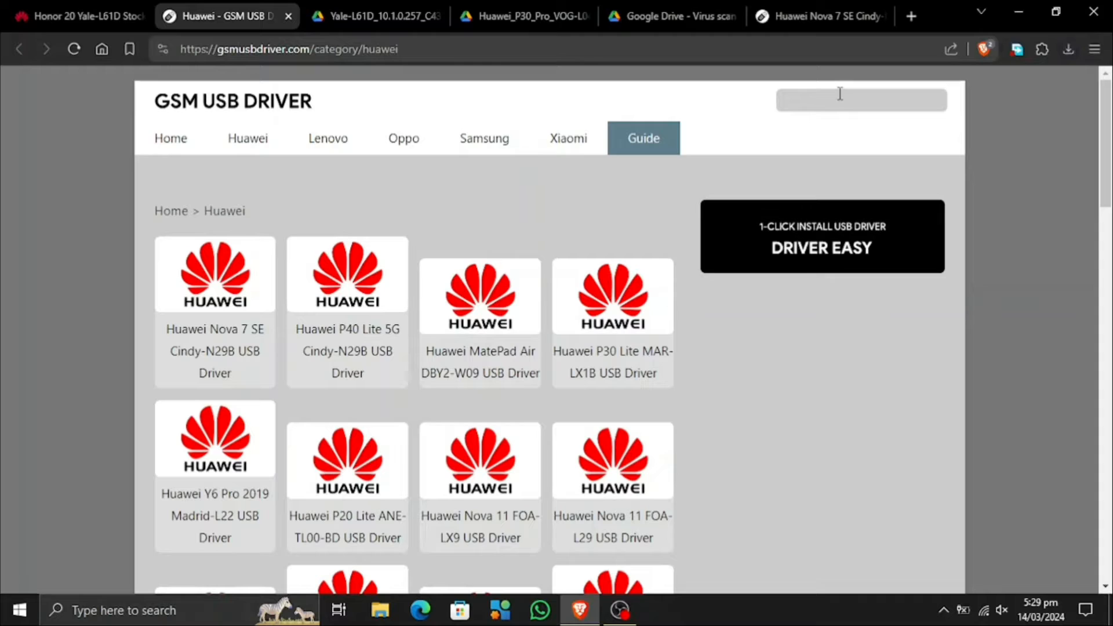
pyautogui.write('honor')
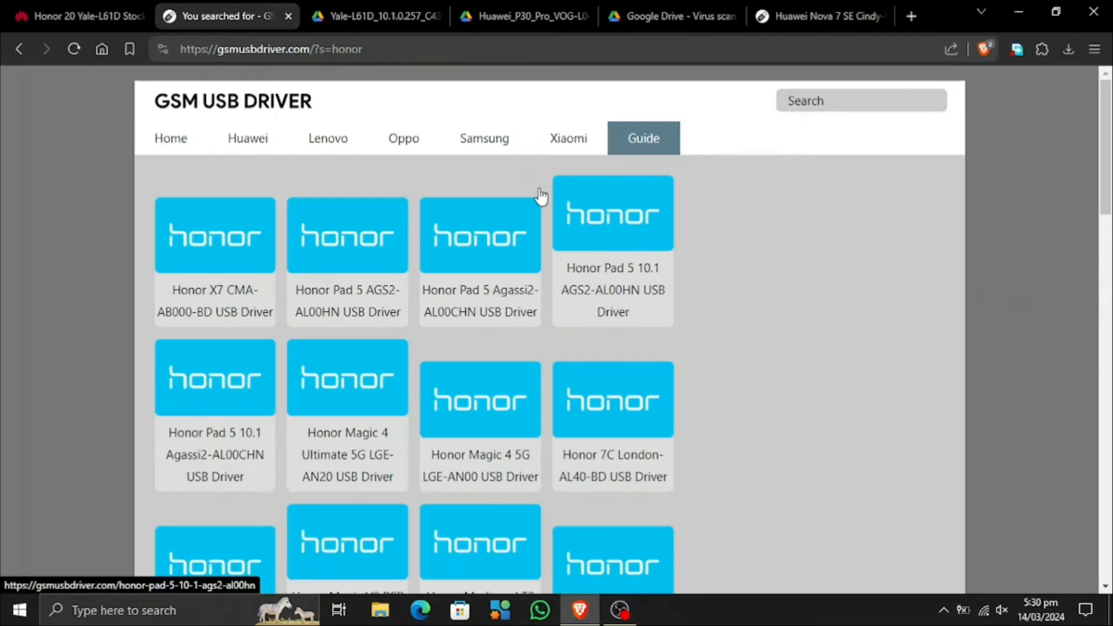
pyautogui.scroll(-3)
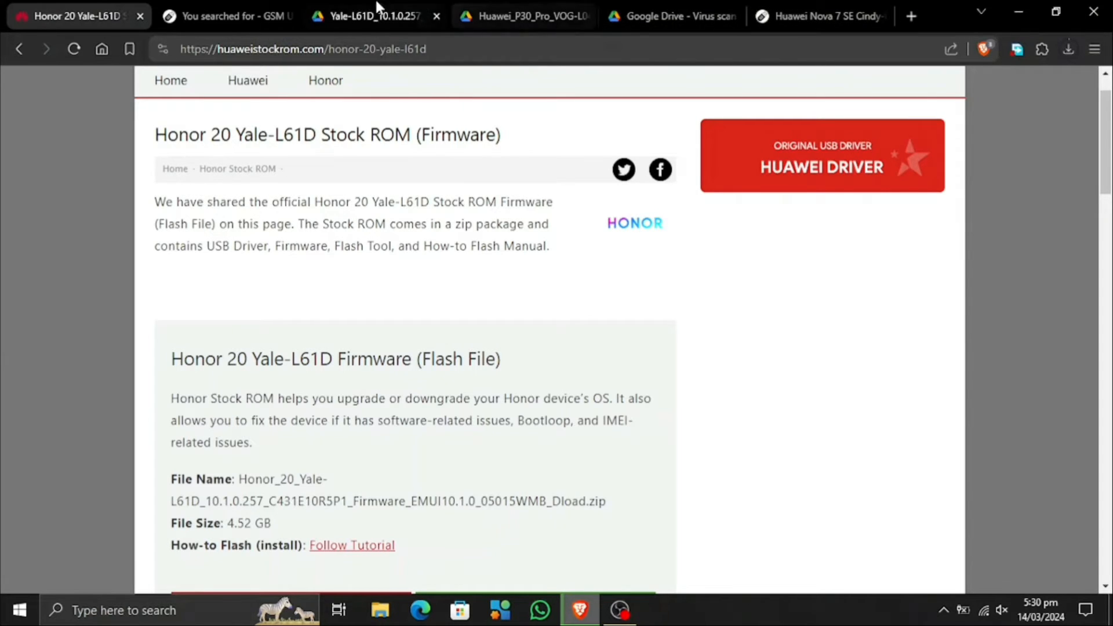
# Search 'honor' again and open the Honor 20 Yale-L21A USB driver page
pyautogui.click(227, 16)
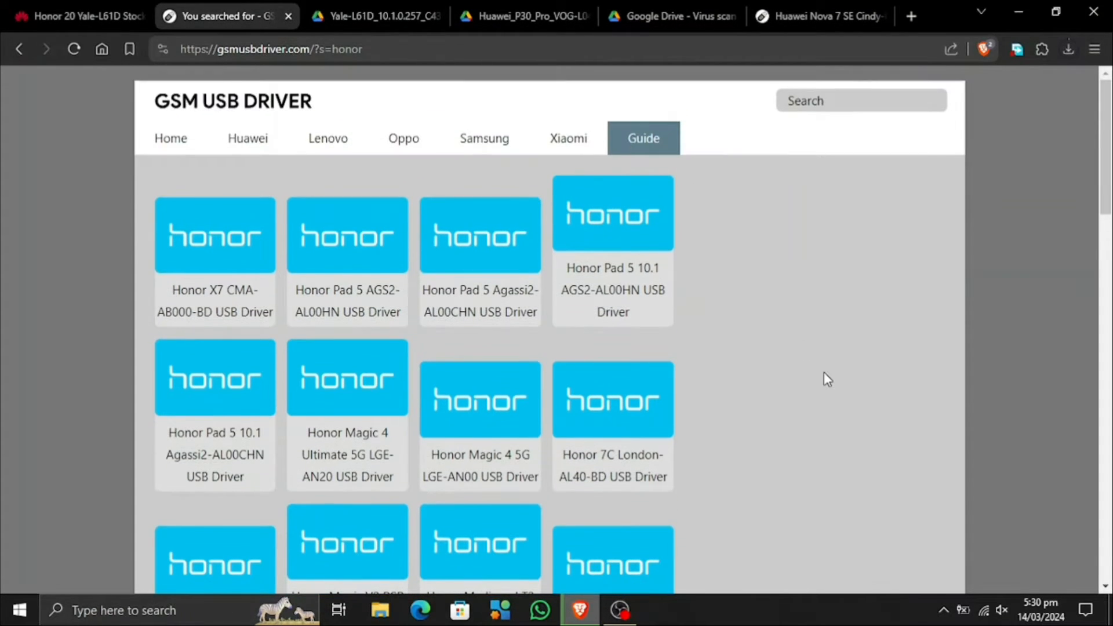
pyautogui.click(861, 100)
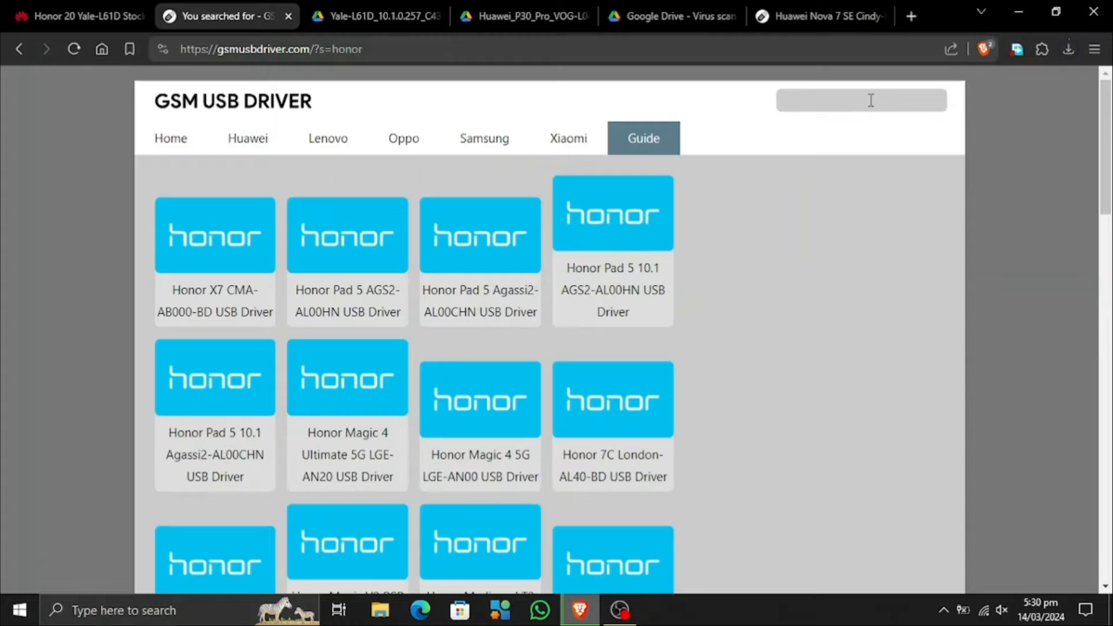
pyautogui.write('honor')
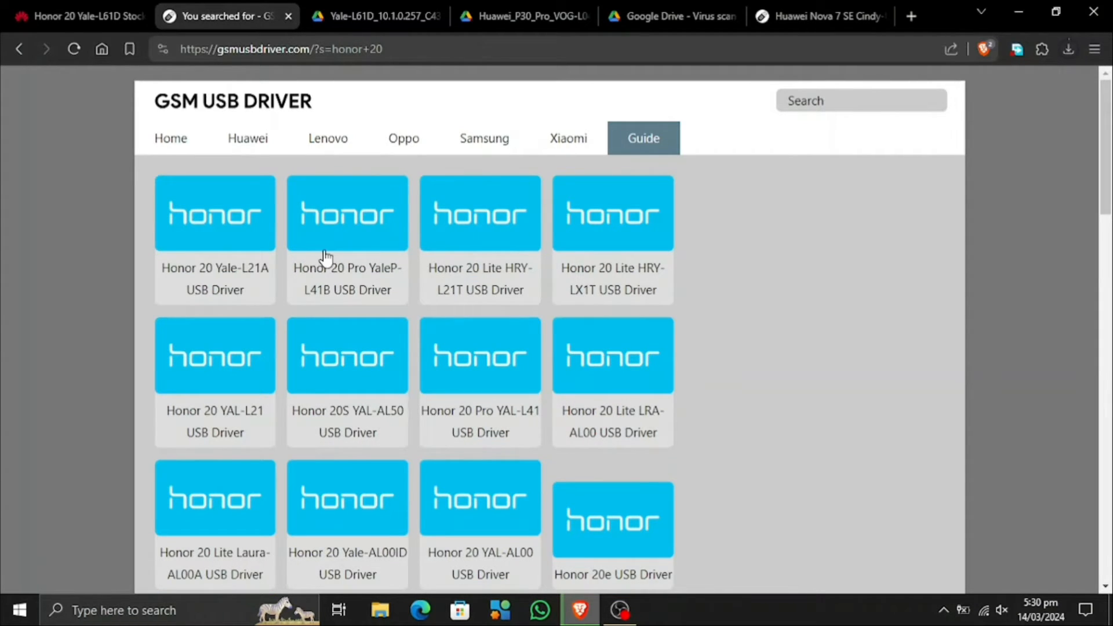
pyautogui.click(215, 212)
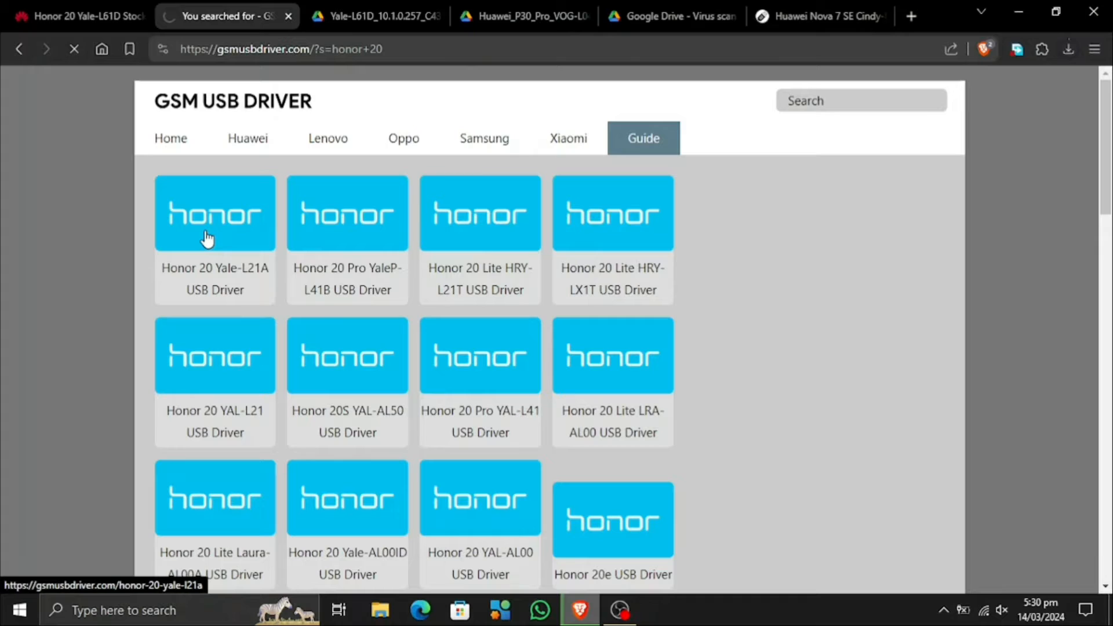
pyautogui.click(214, 212)
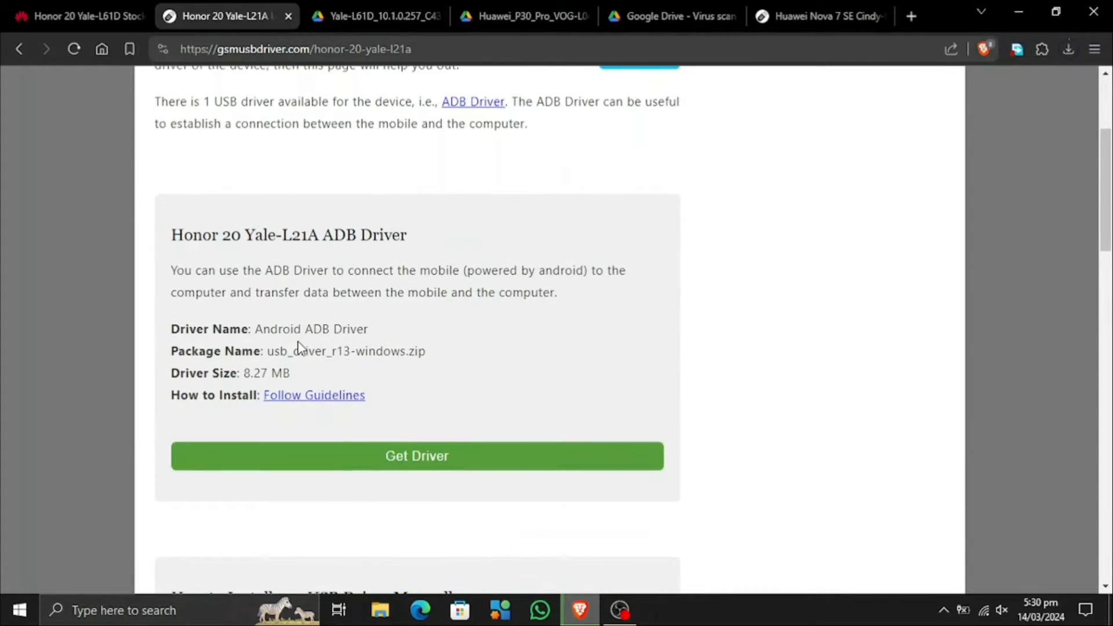
pyautogui.click(417, 455)
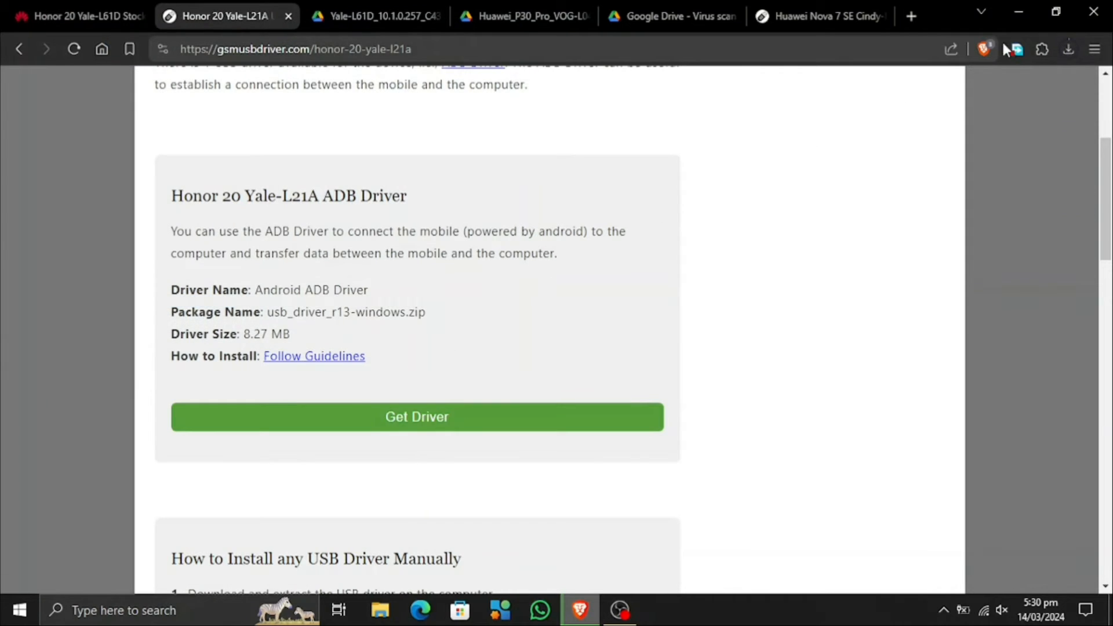
# Switch to Drive's warning that the 4.5 GB Yale-L61D firmware can't be virus-scanned
pyautogui.click(1067, 49)
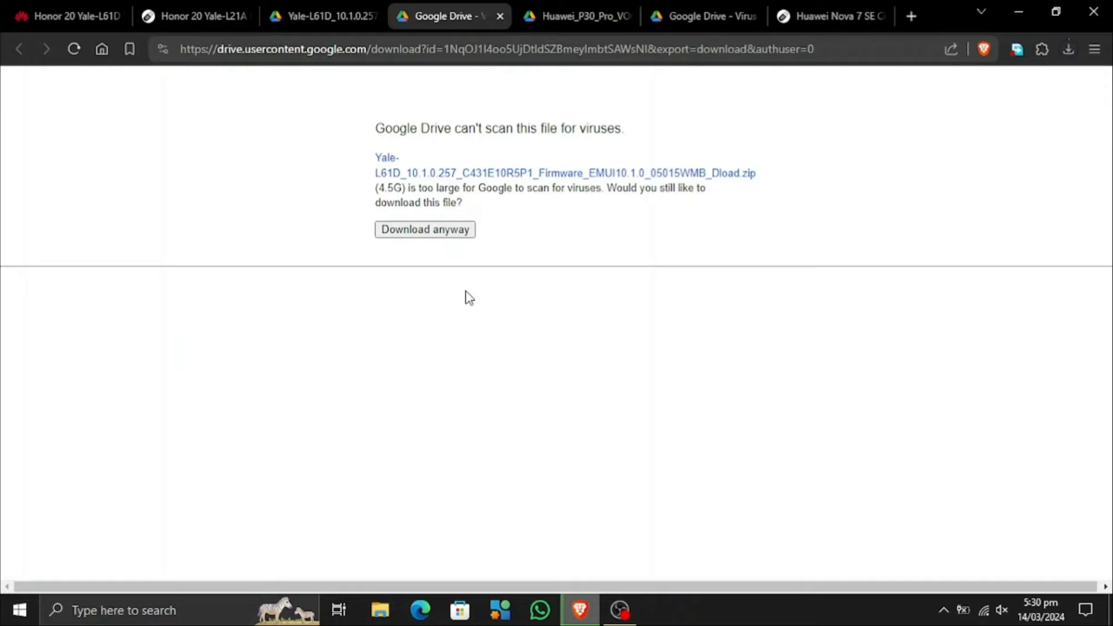
# Download the 4.5 GB Yale-L61D firmware anyway and view recent download history
pyautogui.click(424, 230)
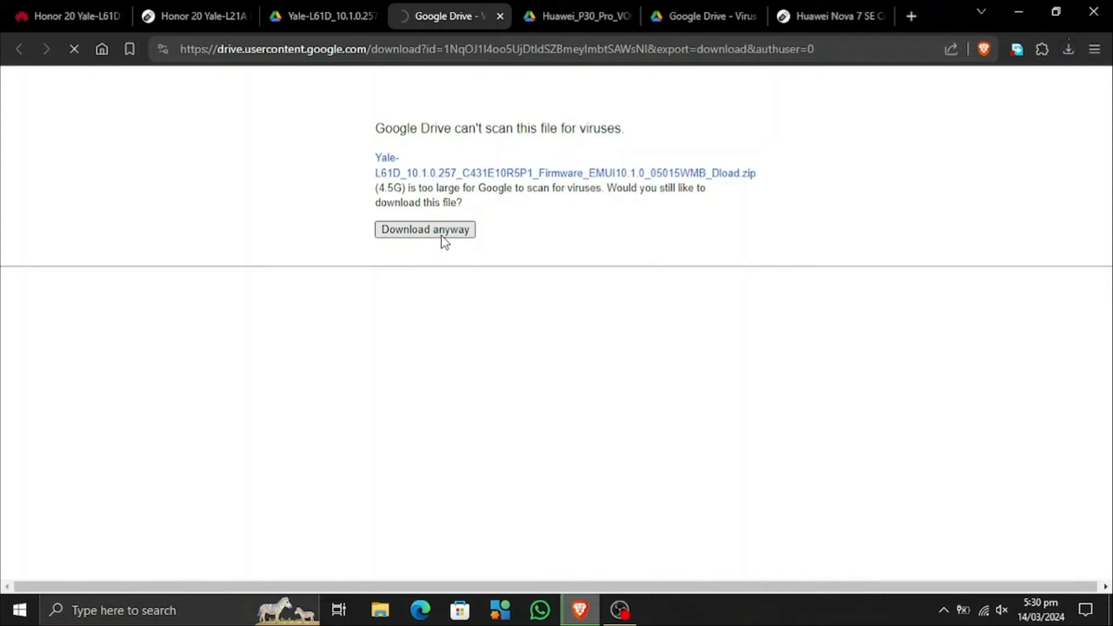
pyautogui.click(423, 229)
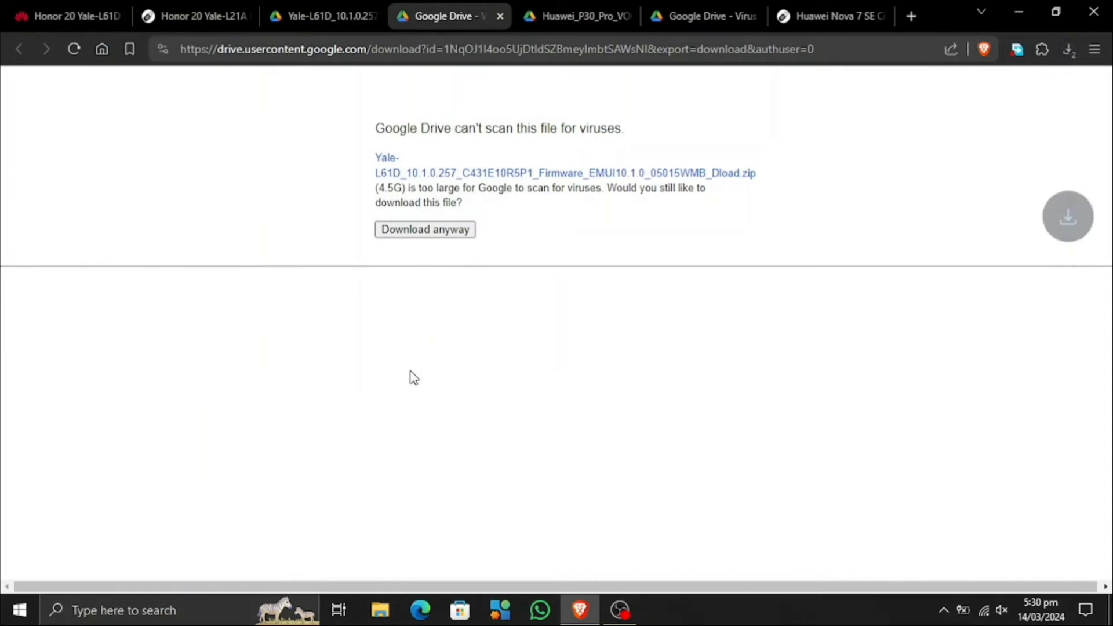
pyautogui.click(1068, 49)
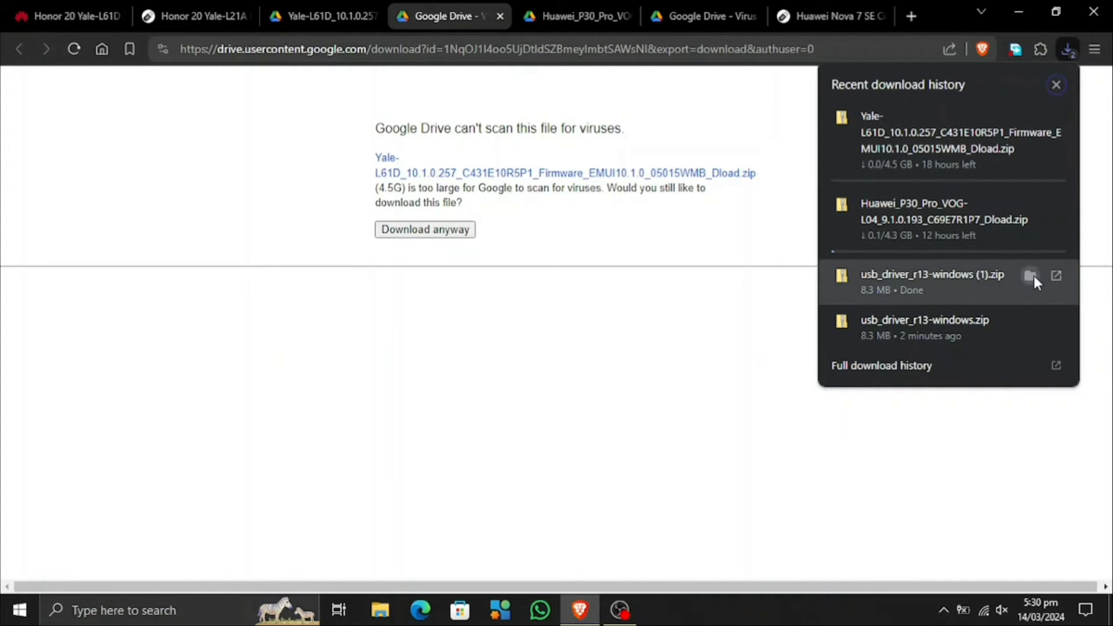
# Extract usb_driver_r13-windows.zip with 7-Zip in Downloads and open its usb_driver folder
pyautogui.click(1031, 275)
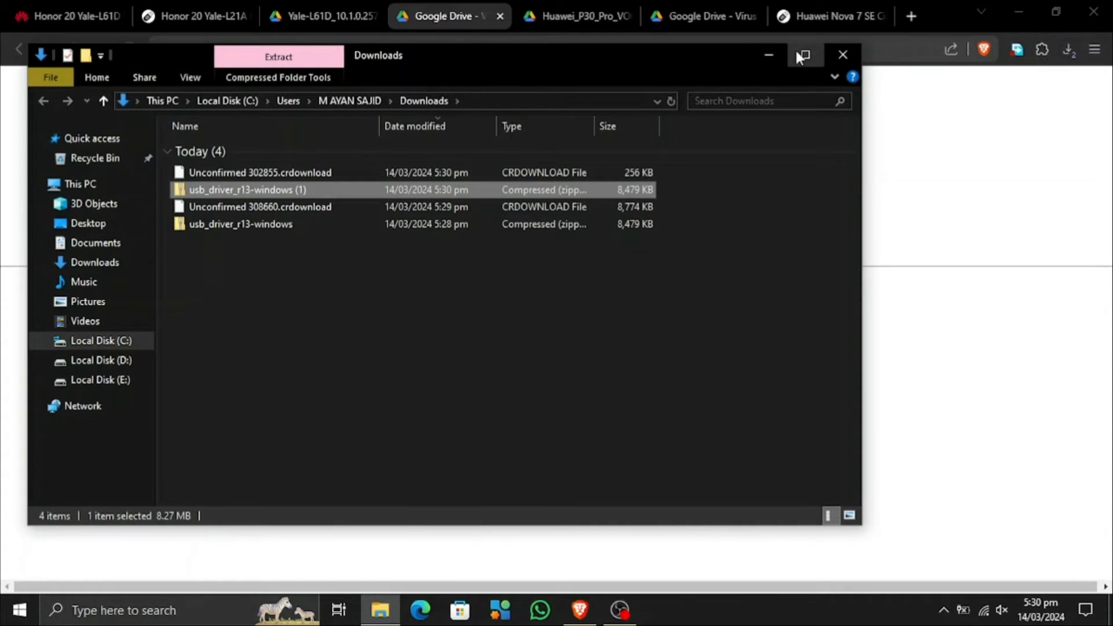
pyautogui.click(801, 55)
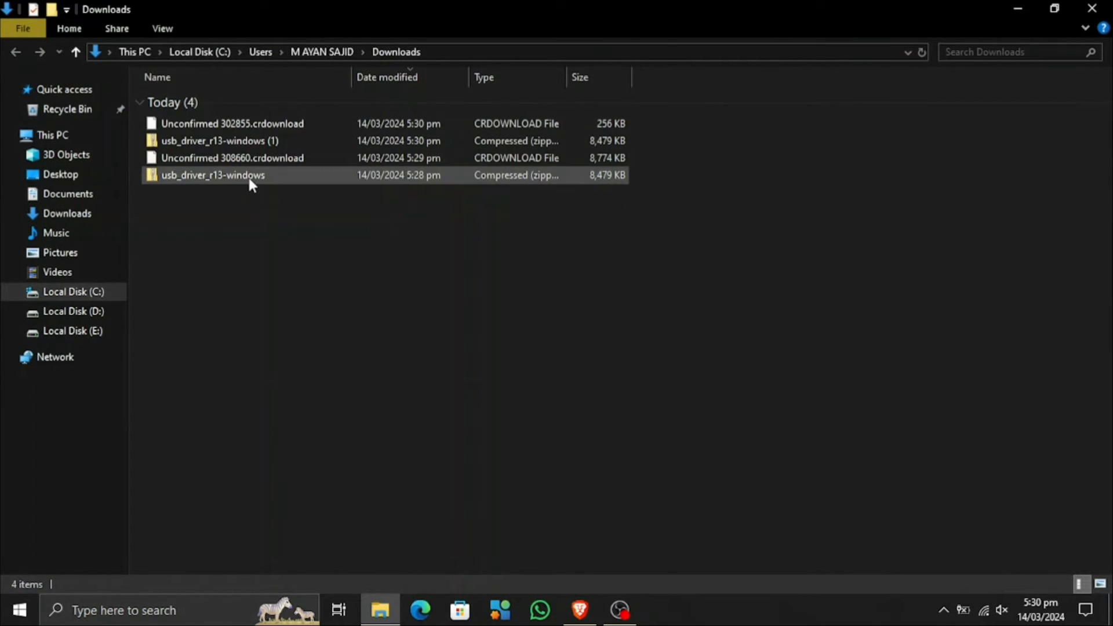
pyautogui.rightClick(213, 175)
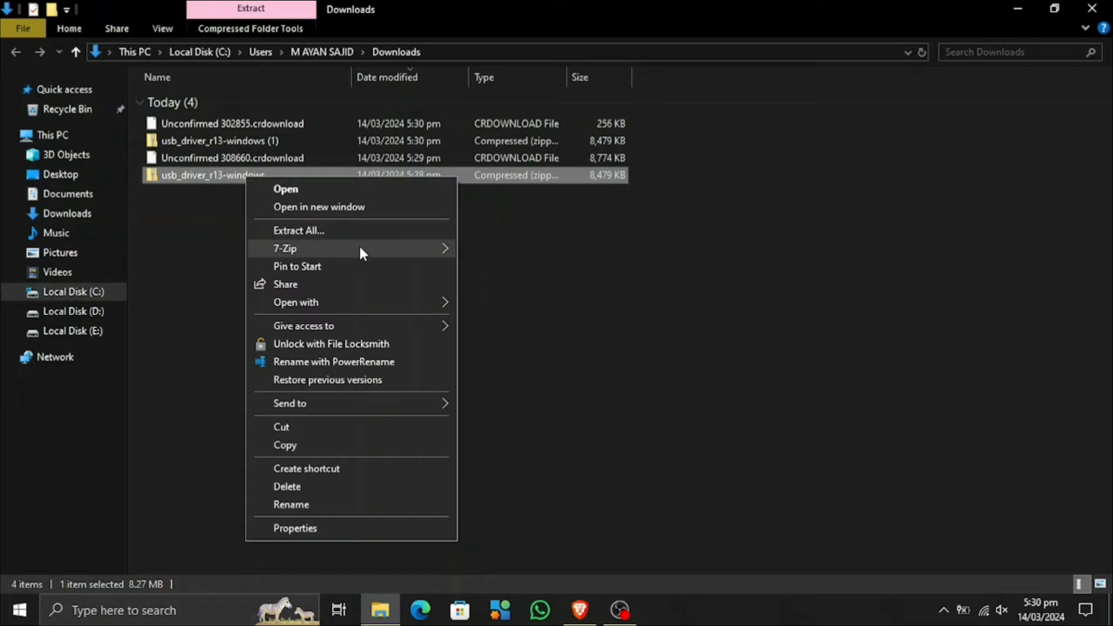
pyautogui.click(515, 336)
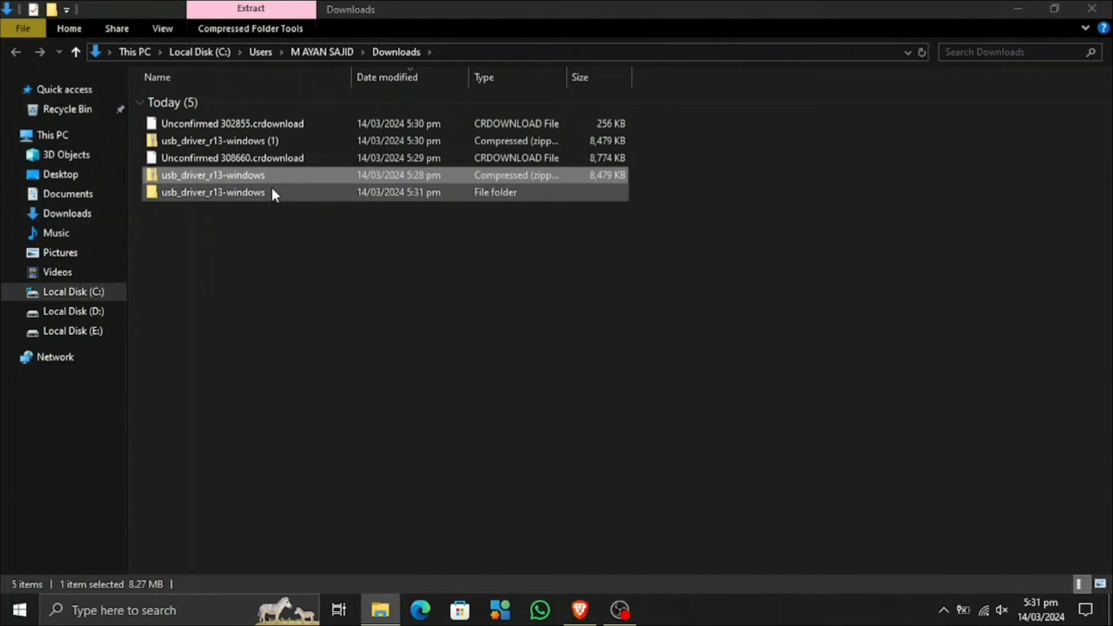
pyautogui.doubleClick(213, 192)
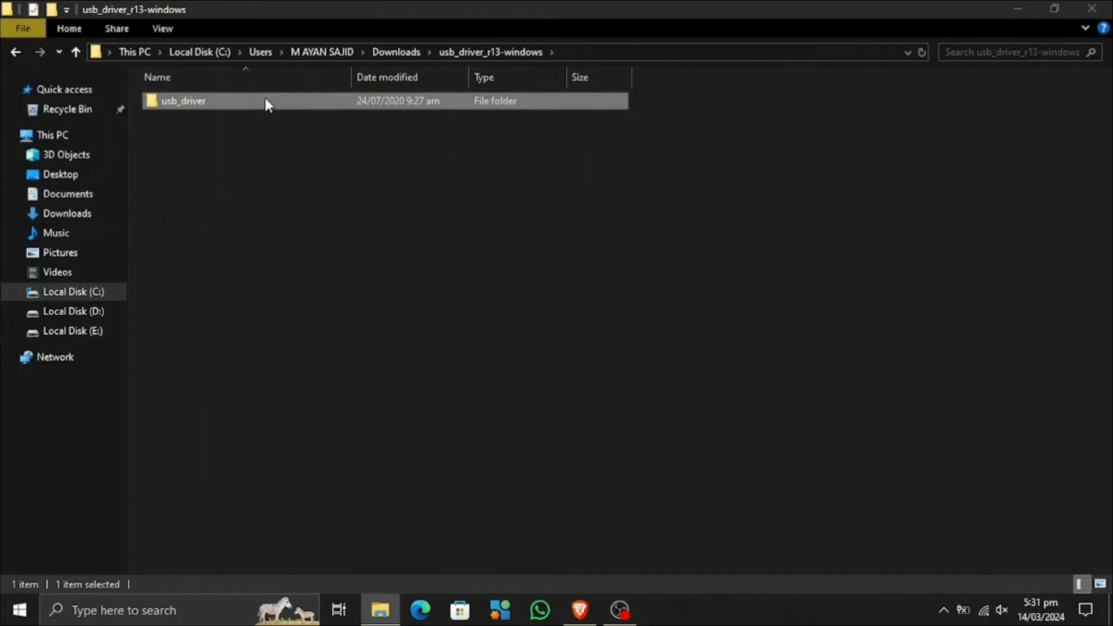
pyautogui.doubleClick(183, 101)
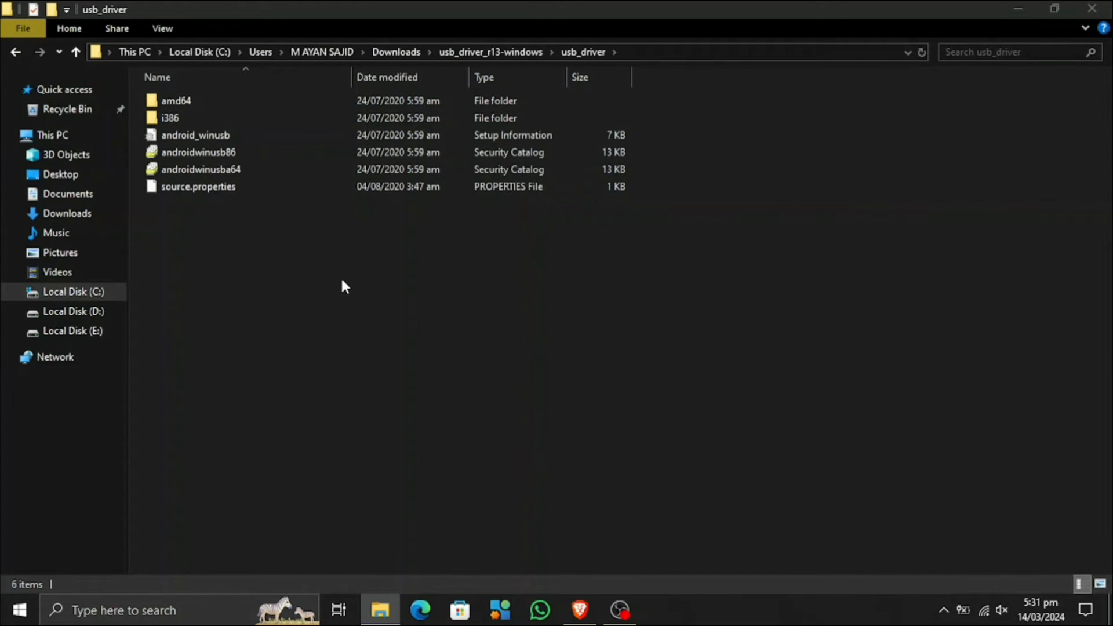
pyautogui.moveTo(379, 50)
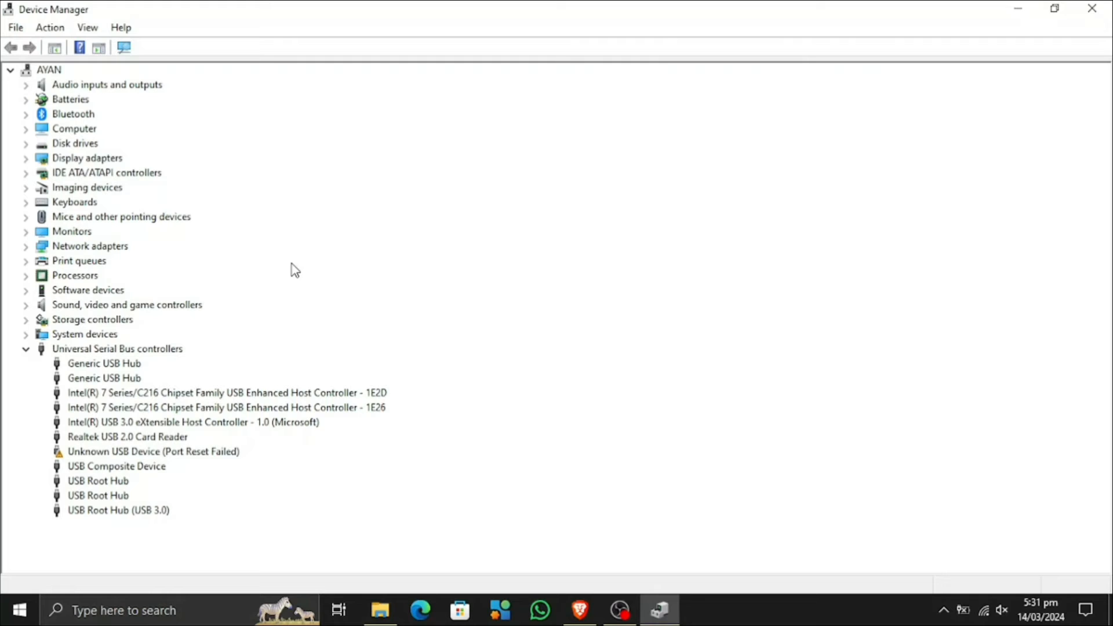
# Run Add legacy hardware on the computer node with manual install and Show All Devices
pyautogui.click(48, 70)
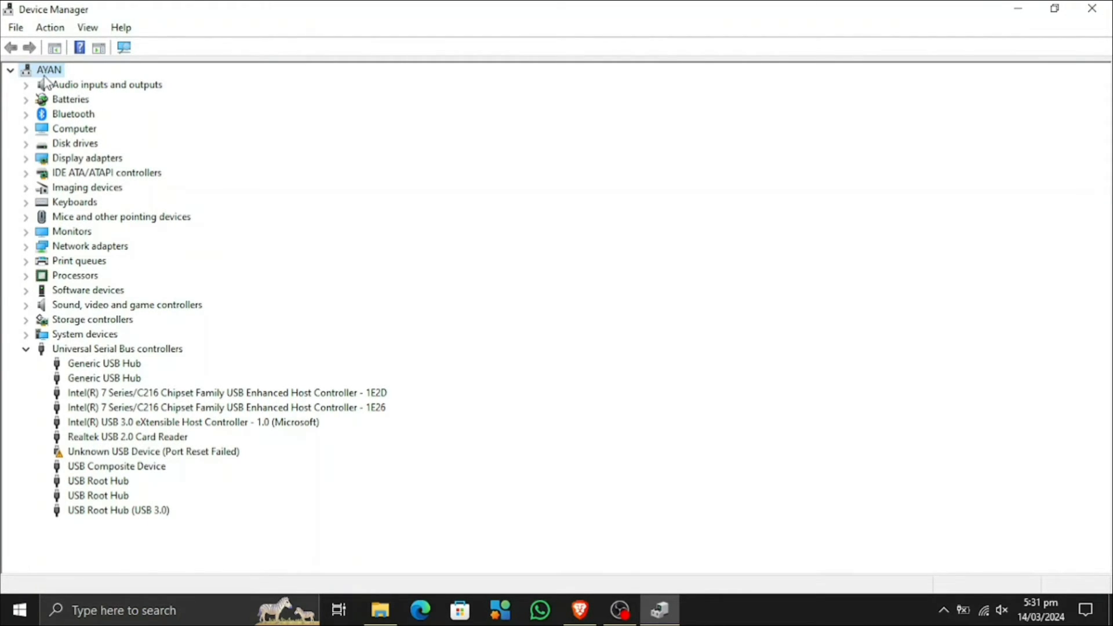
pyautogui.click(50, 27)
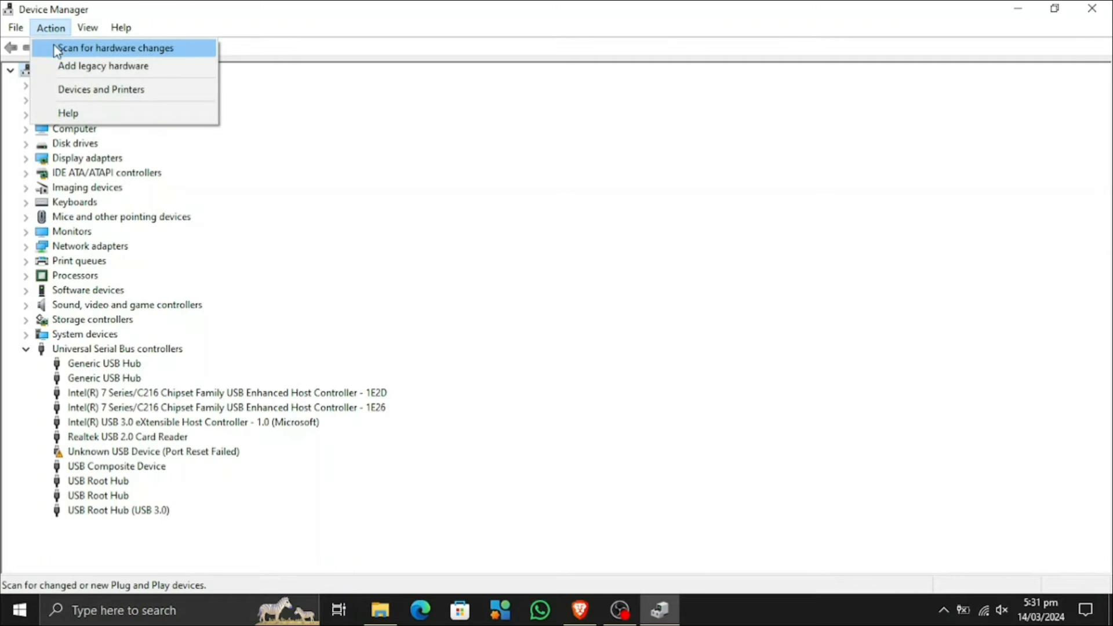
pyautogui.click(103, 65)
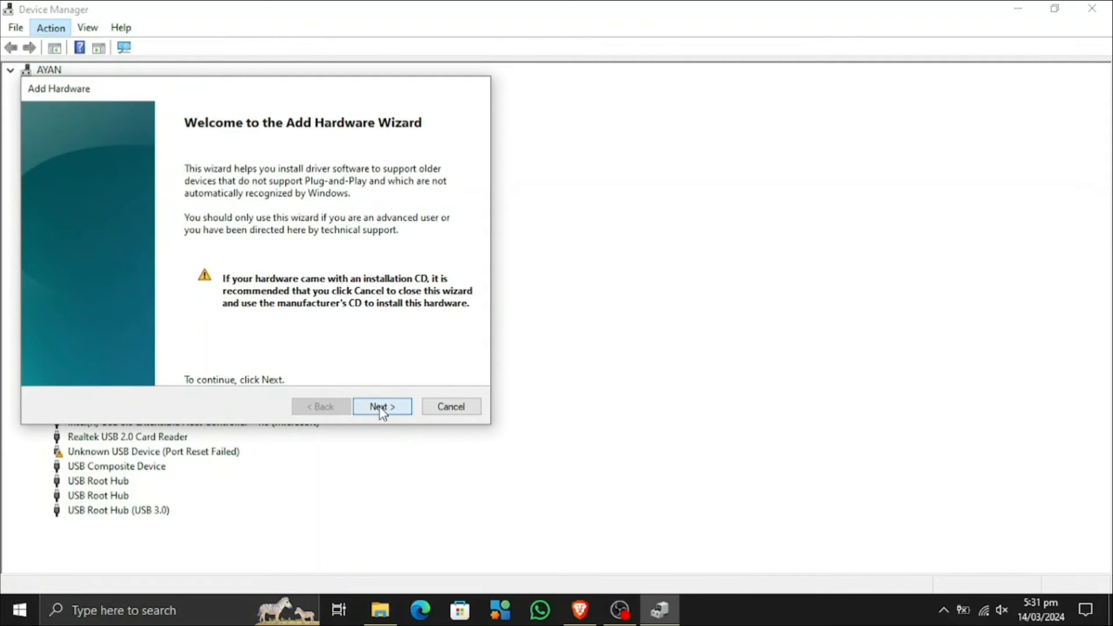
pyautogui.click(382, 405)
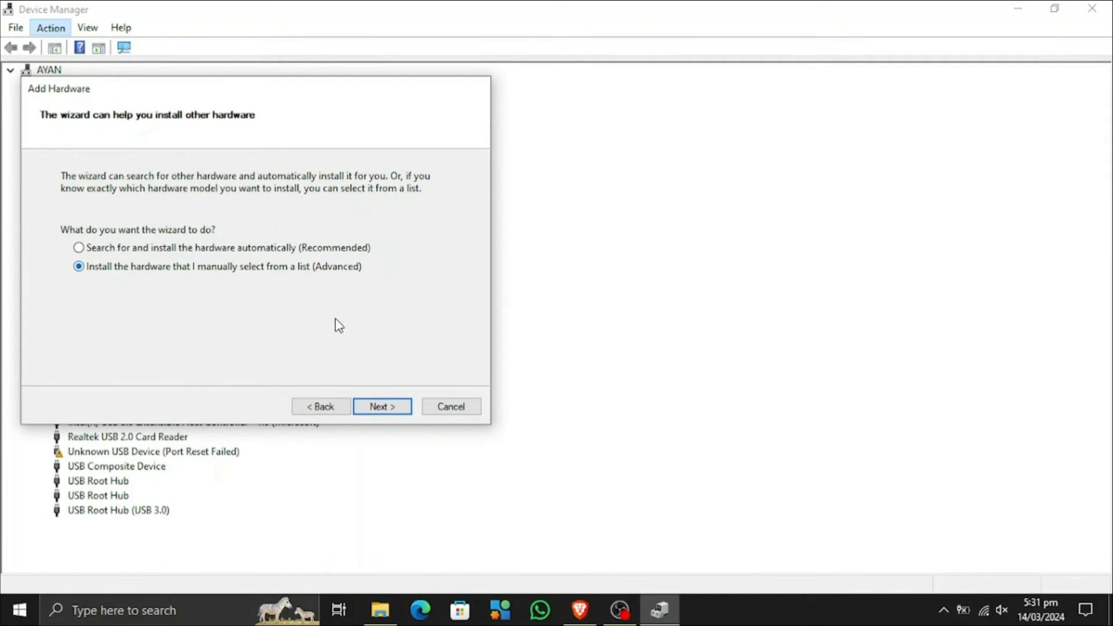
pyautogui.click(382, 405)
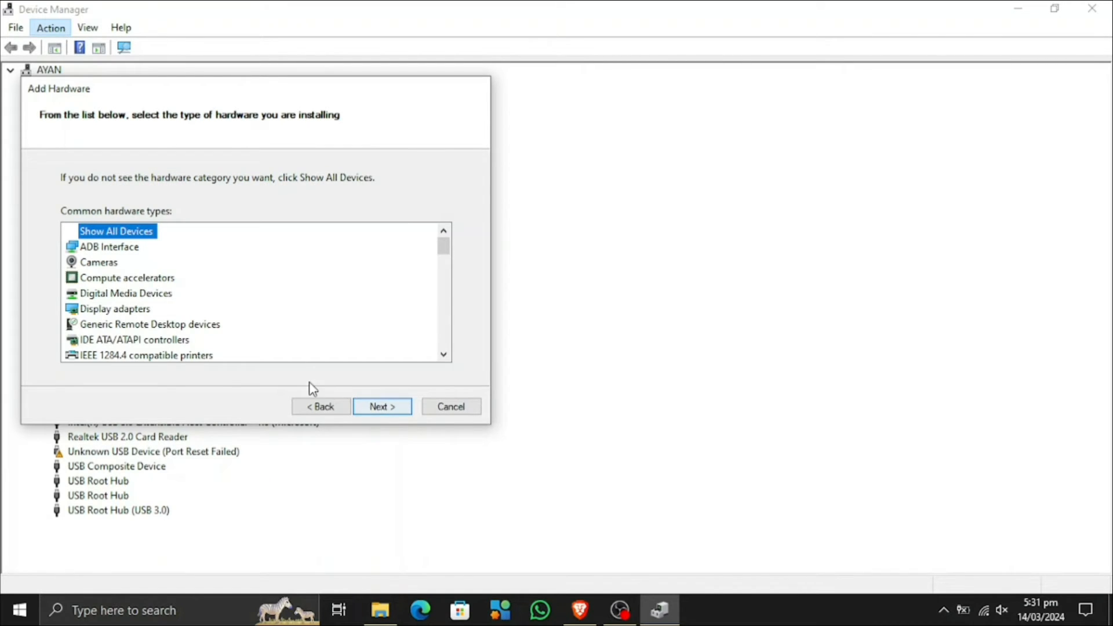
pyautogui.click(381, 406)
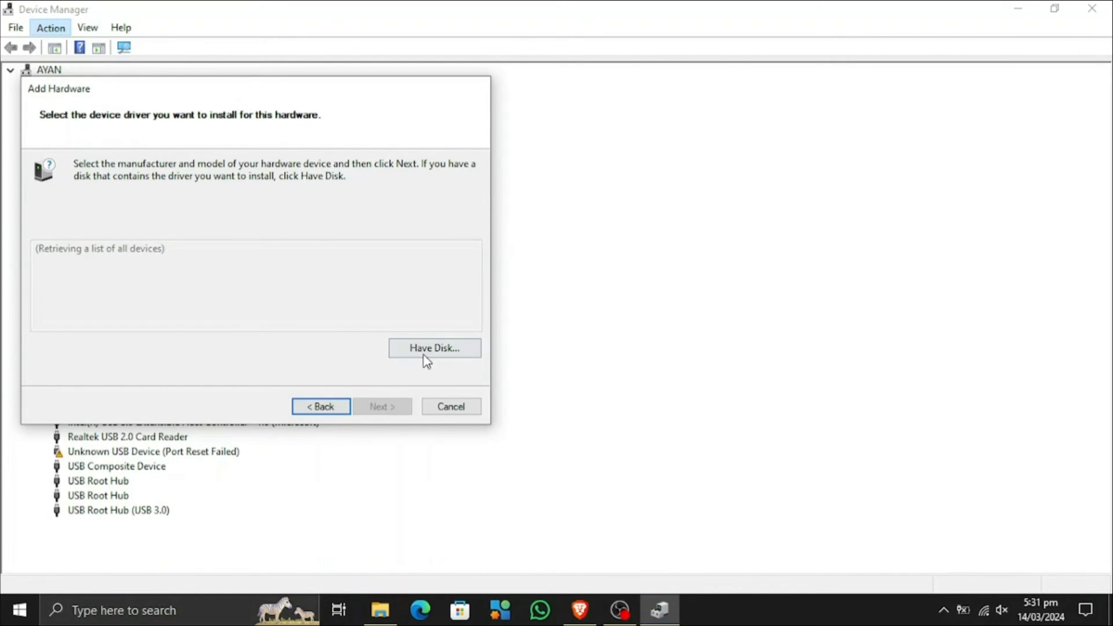
# Load android_winusb from Downloads > usb_driver_r13-windows > usb_driver via Have Disk
pyautogui.click(433, 347)
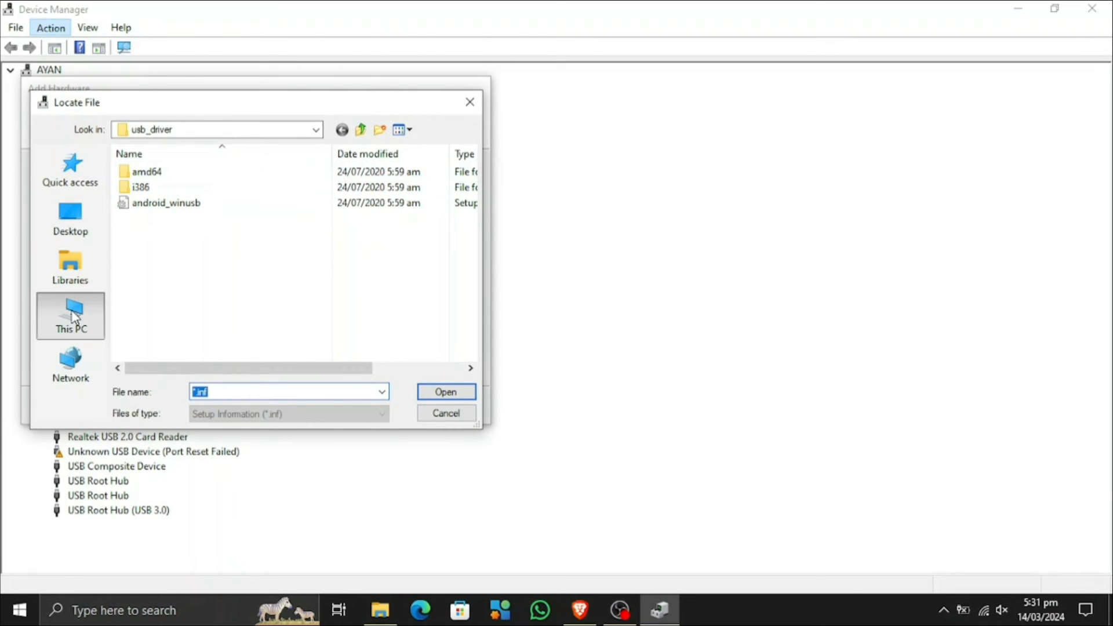
pyautogui.click(69, 315)
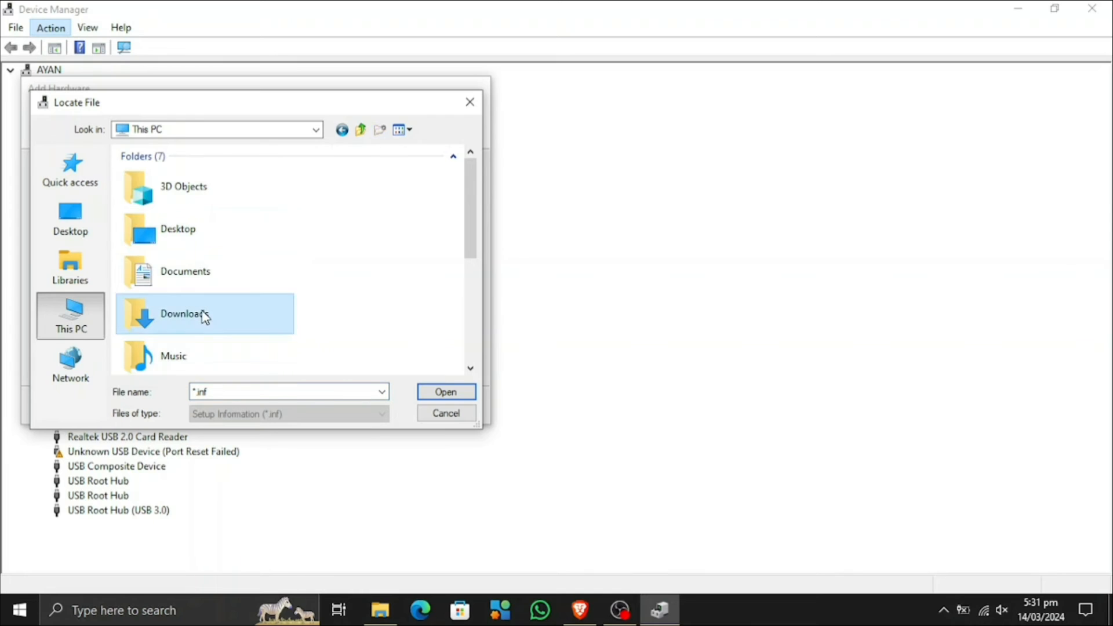
pyautogui.doubleClick(185, 314)
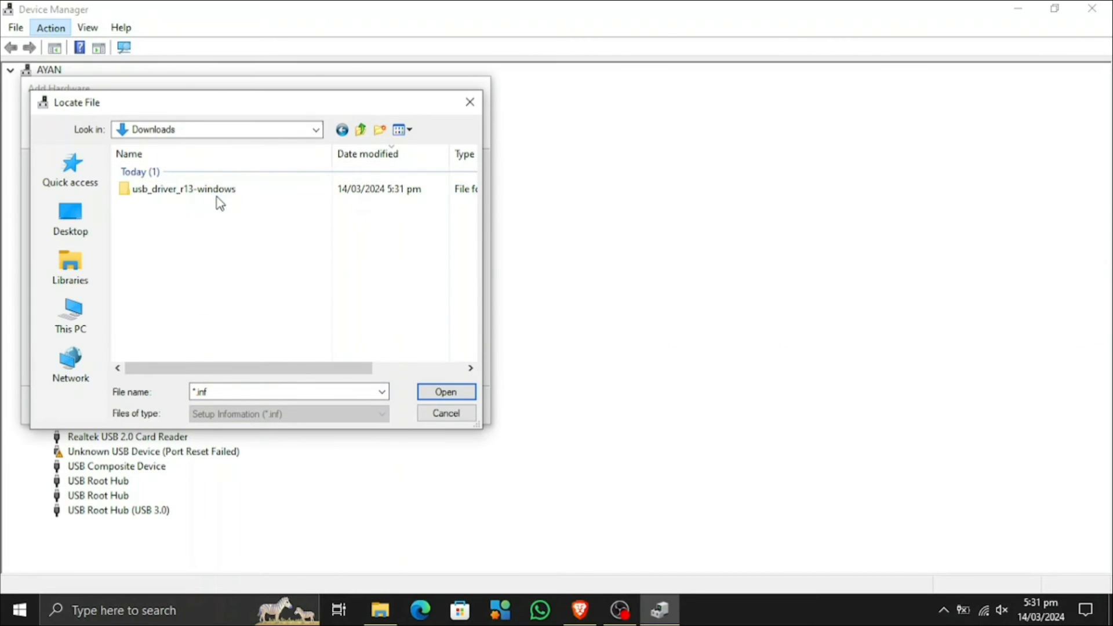
pyautogui.doubleClick(183, 189)
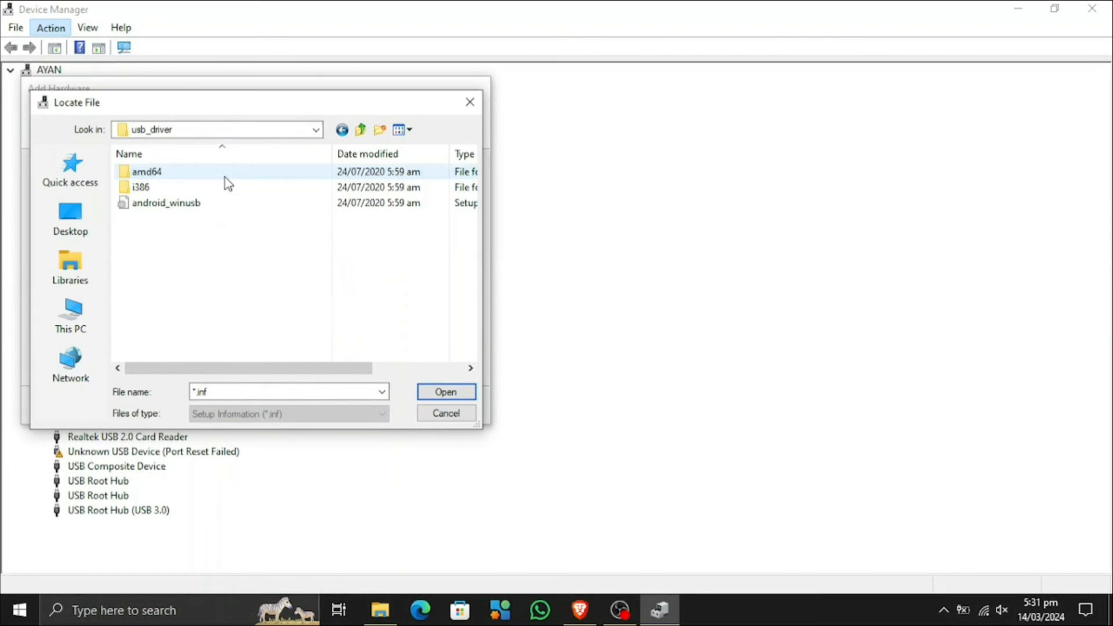
pyautogui.click(166, 203)
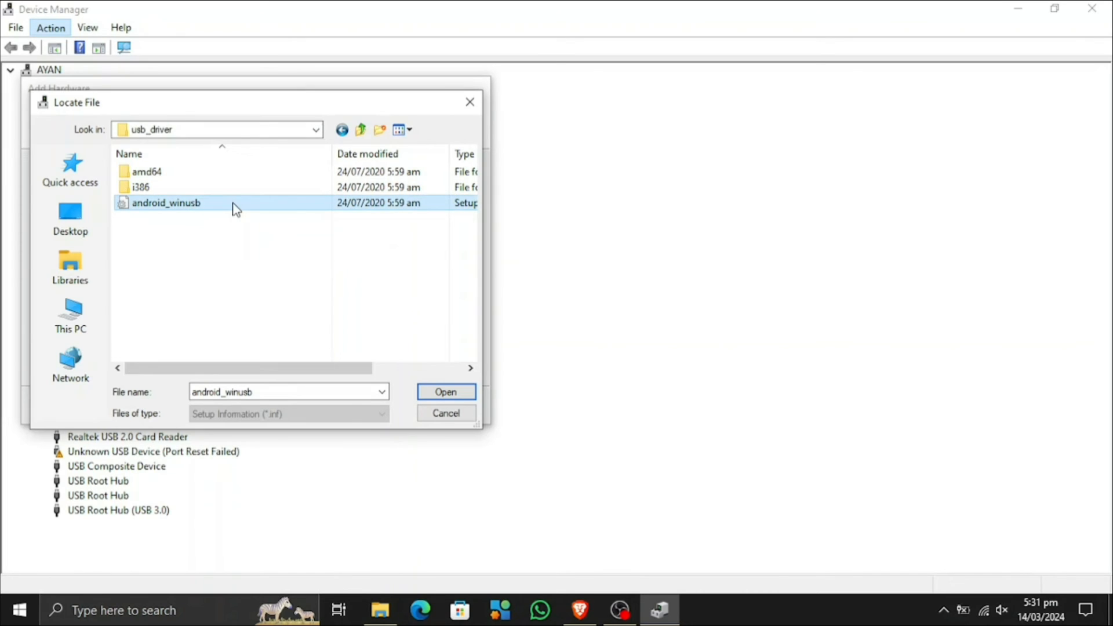
pyautogui.click(445, 391)
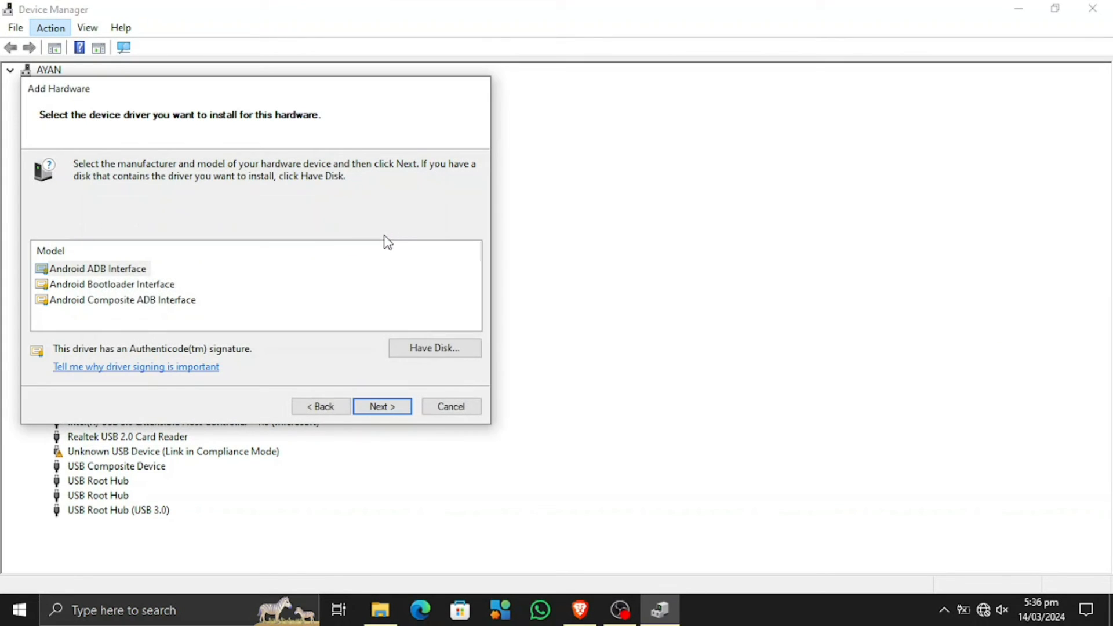
# Install the Android ADB Interface model and close the wizard despite the Code 10 report
pyautogui.click(382, 406)
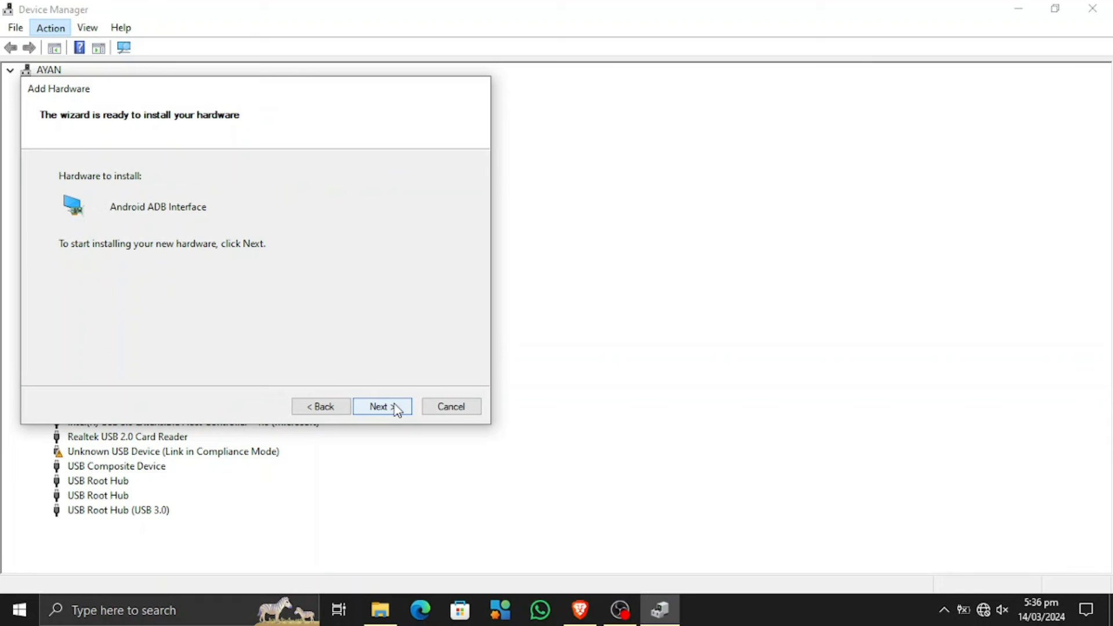
pyautogui.click(382, 406)
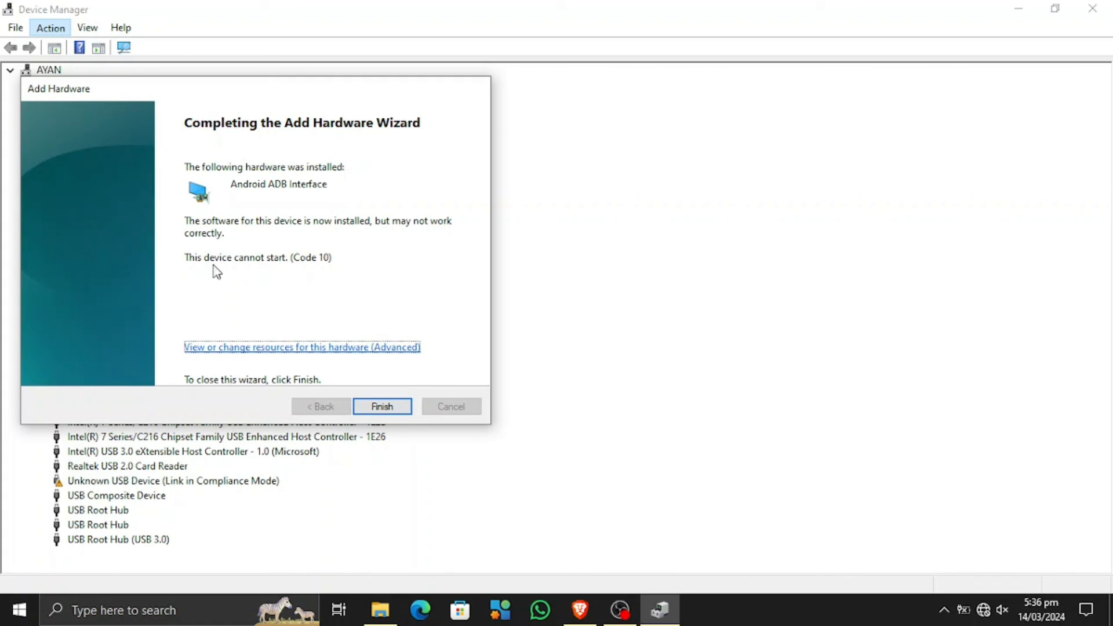
pyautogui.click(382, 405)
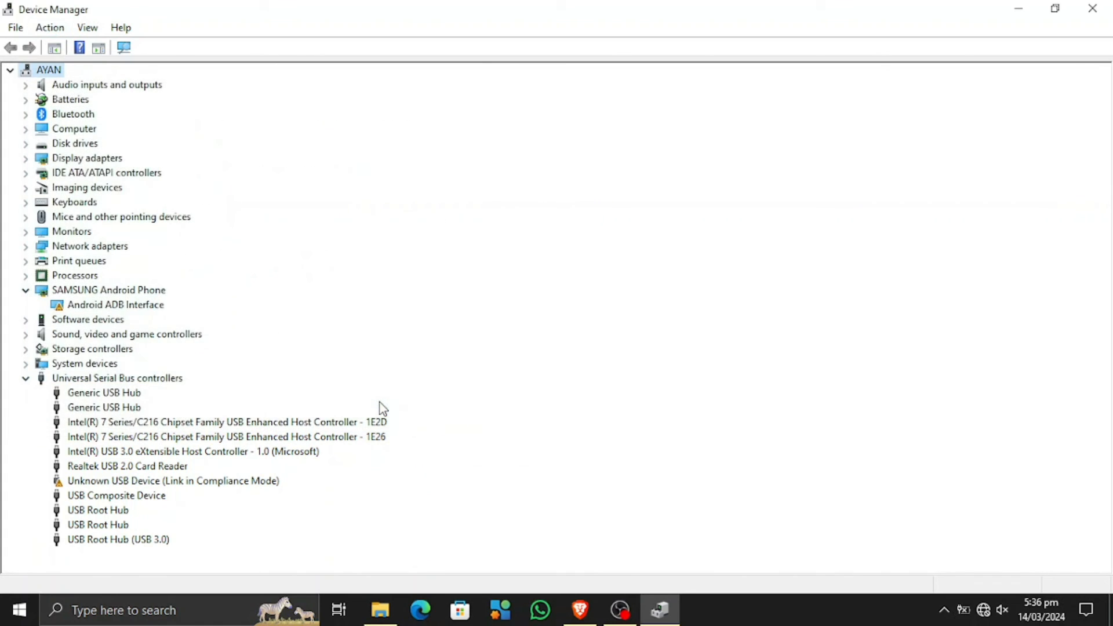
pyautogui.click(114, 304)
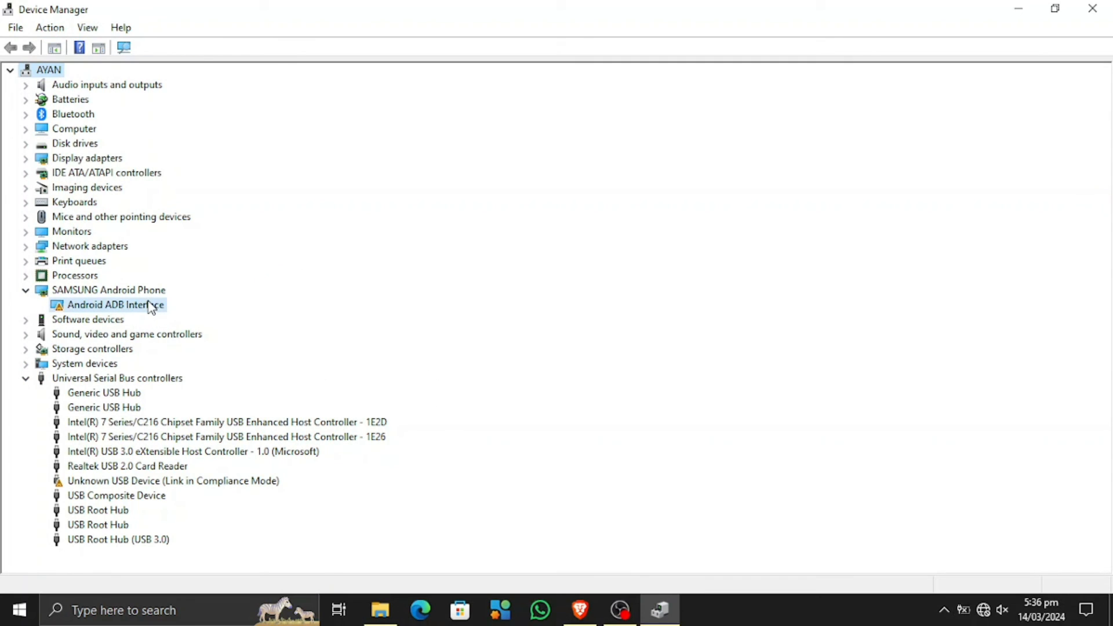
pyautogui.click(114, 304)
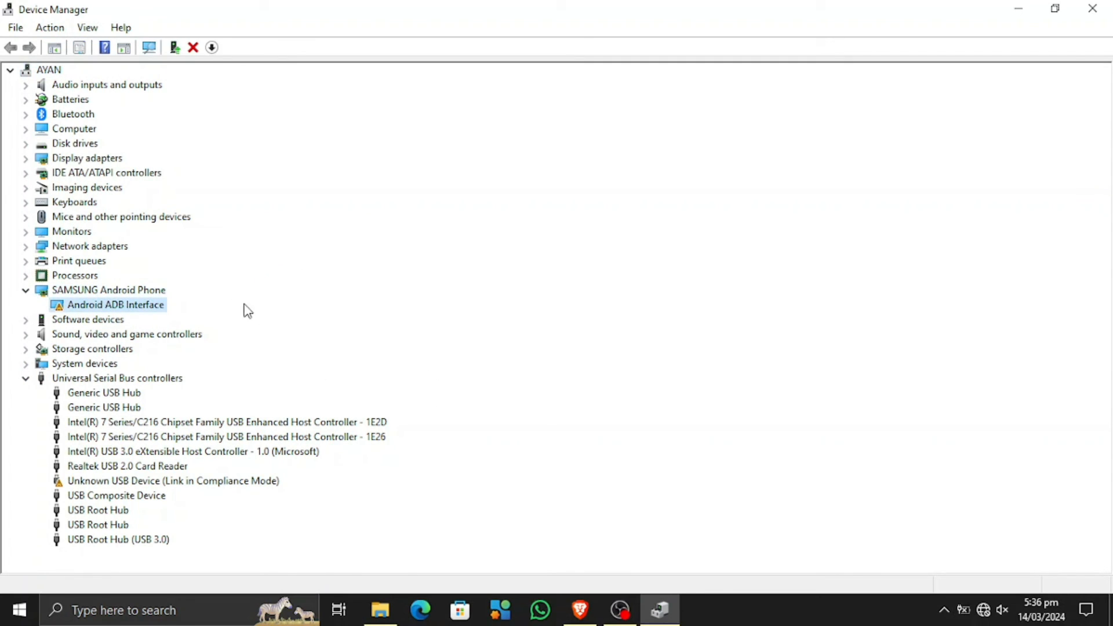
pyautogui.moveTo(543, 406)
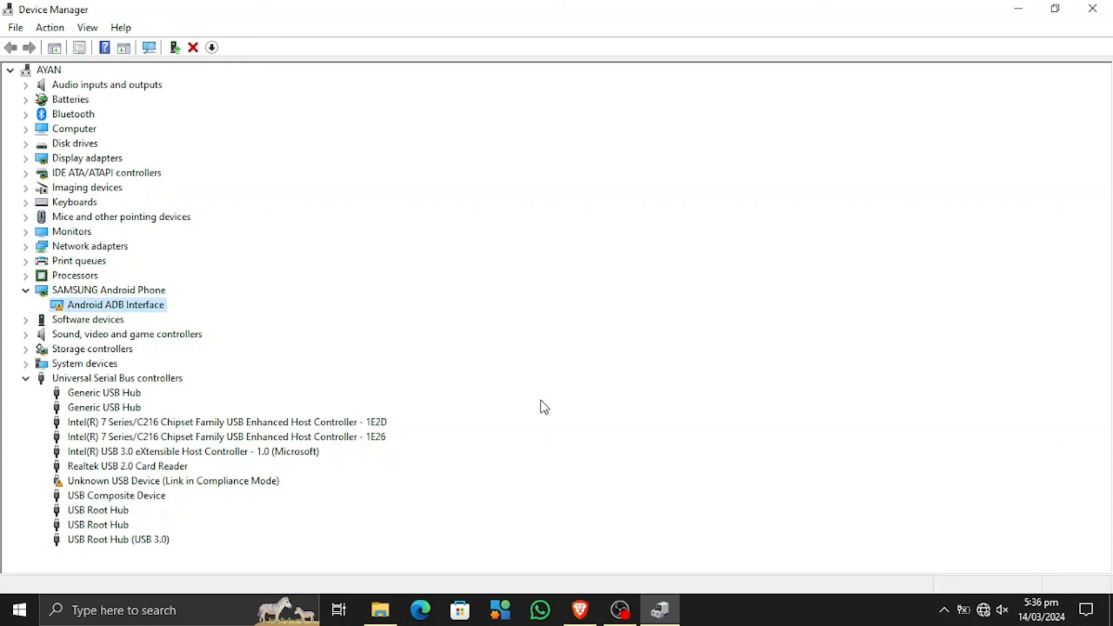
pyautogui.moveTo(515, 445)
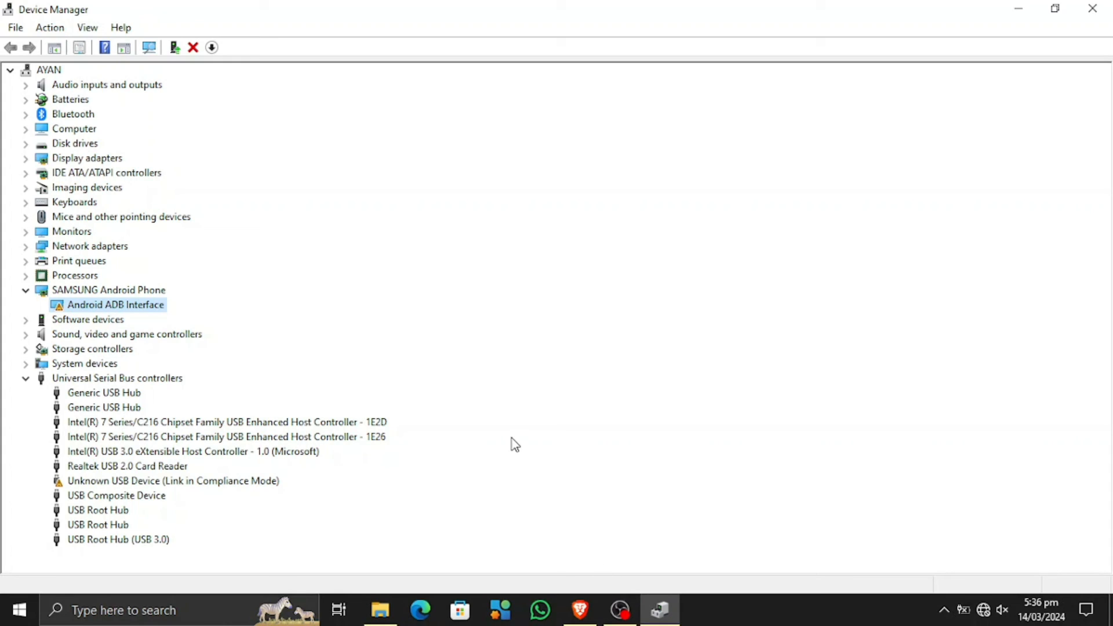